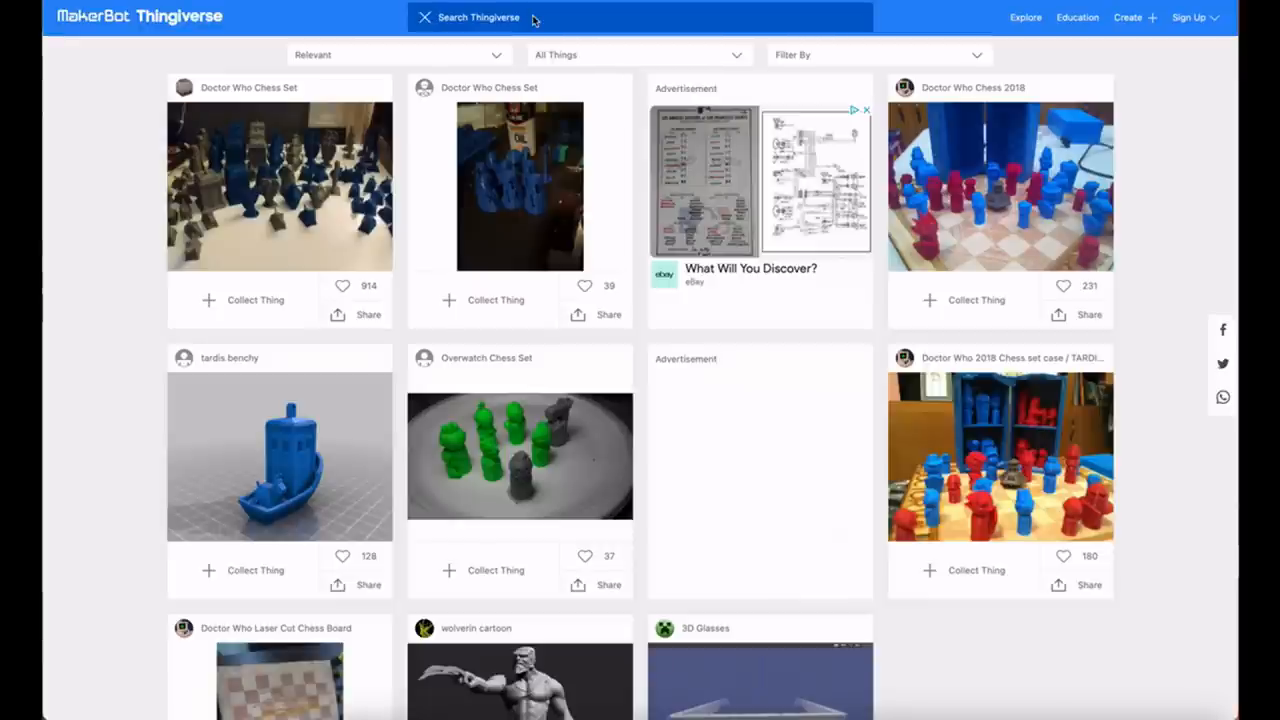
# Search Thingiverse for 'doctor who chess set' and open the first Doctor Who Chess Set result.
pyautogui.write('doctor who chess set')
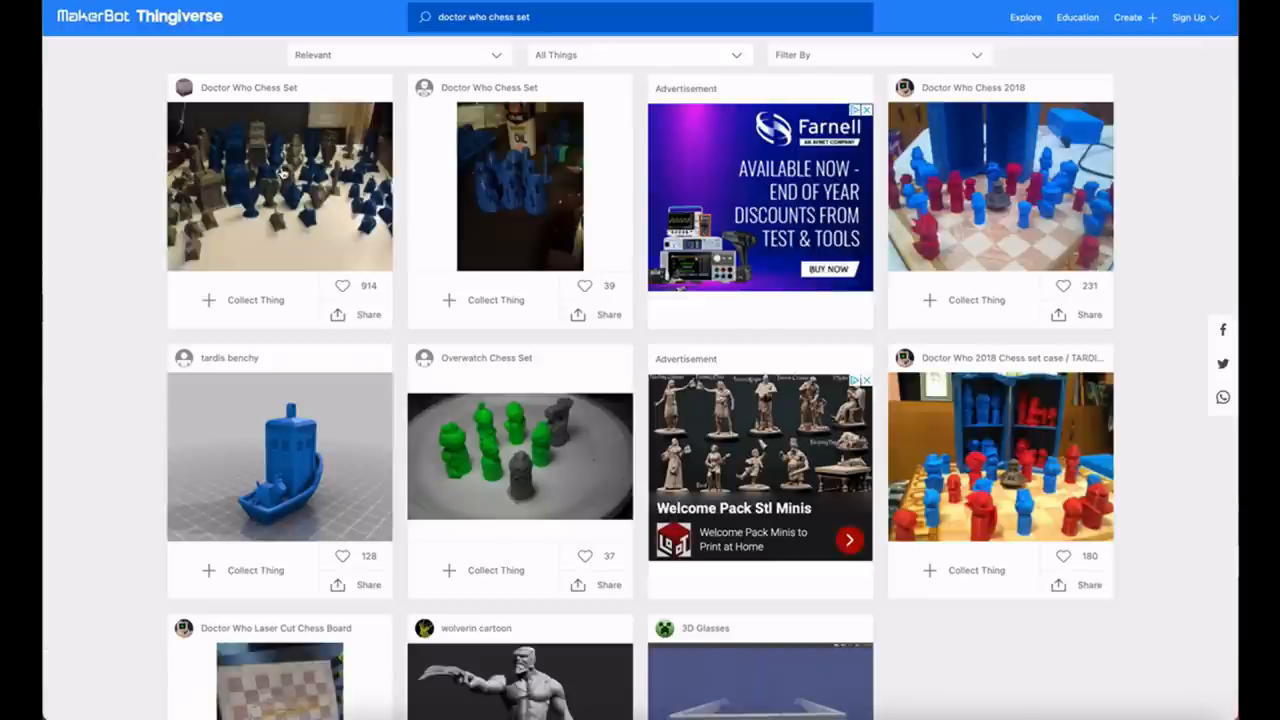
pyautogui.moveTo(270, 180)
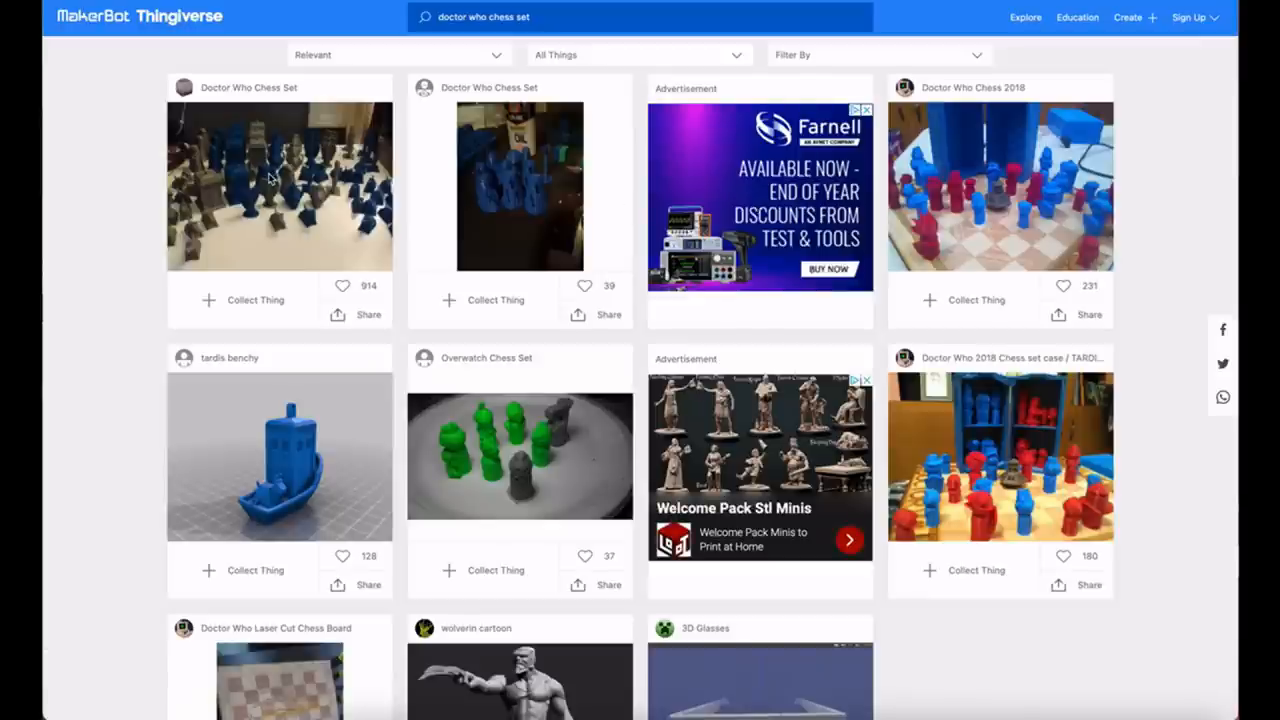
pyautogui.click(272, 180)
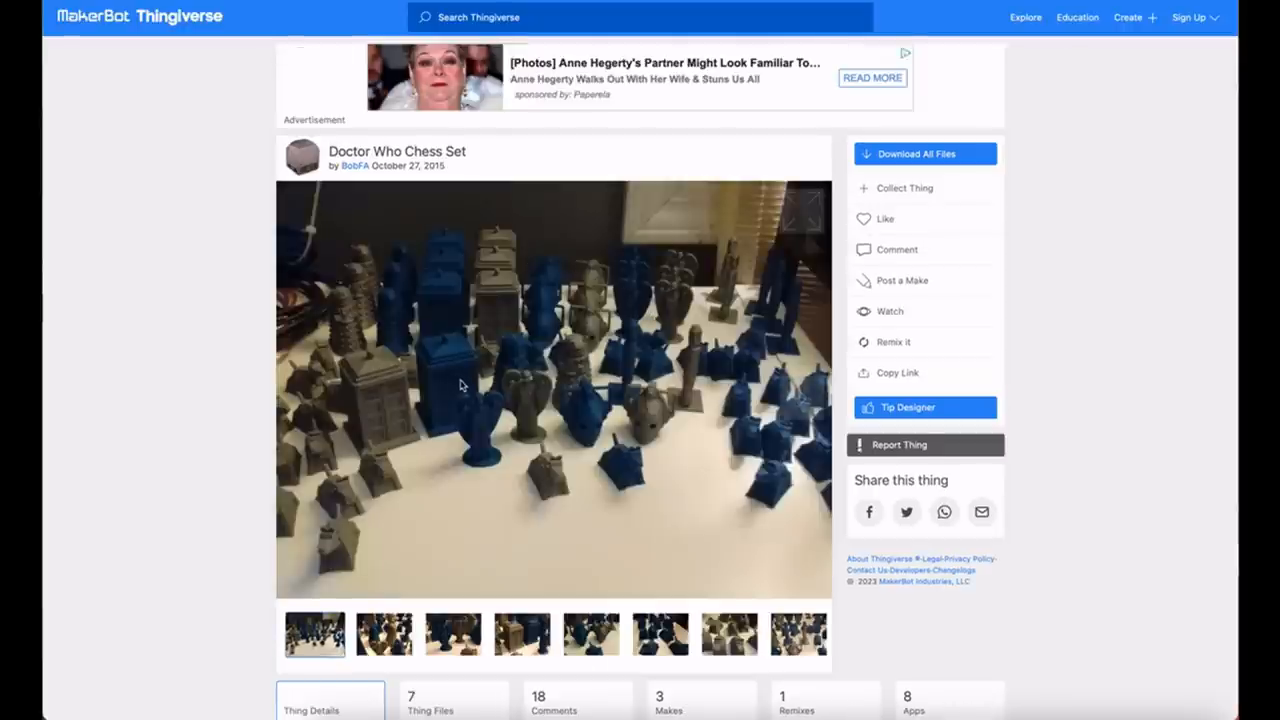
# Show the Doctor Who Chess Set's seven Thing Files and start Download All.
pyautogui.scroll(-3)
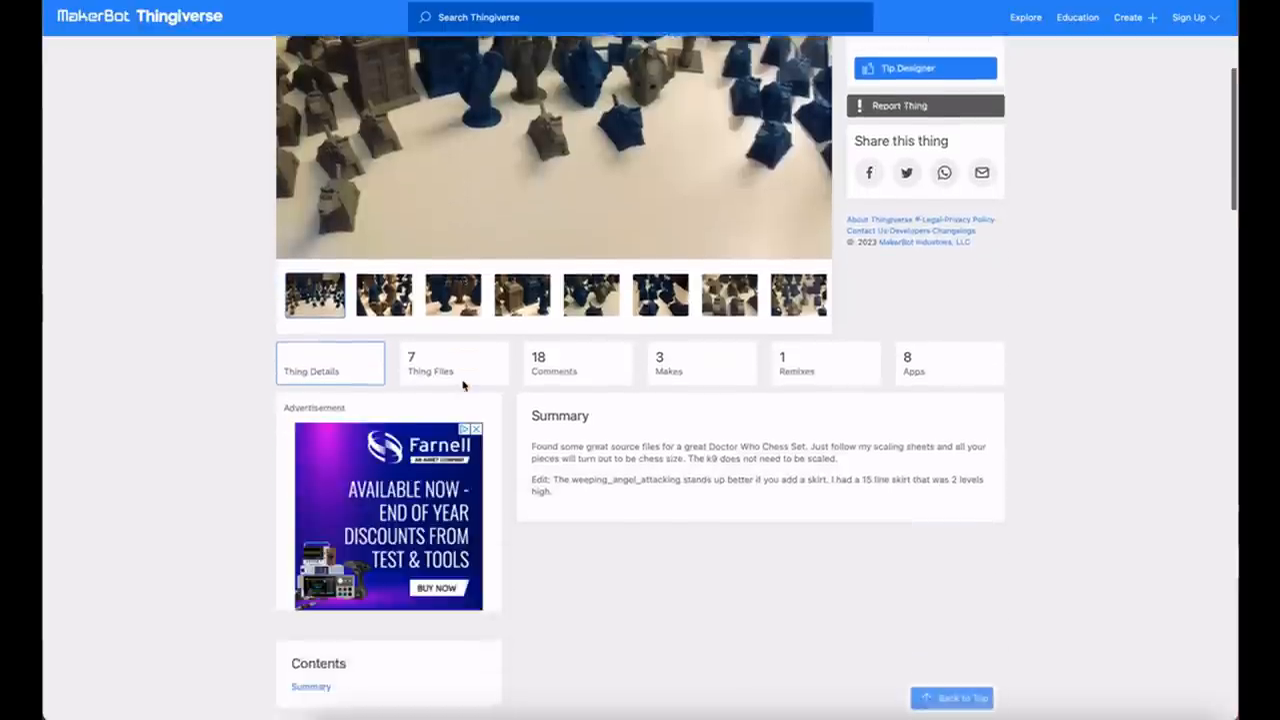
pyautogui.click(430, 363)
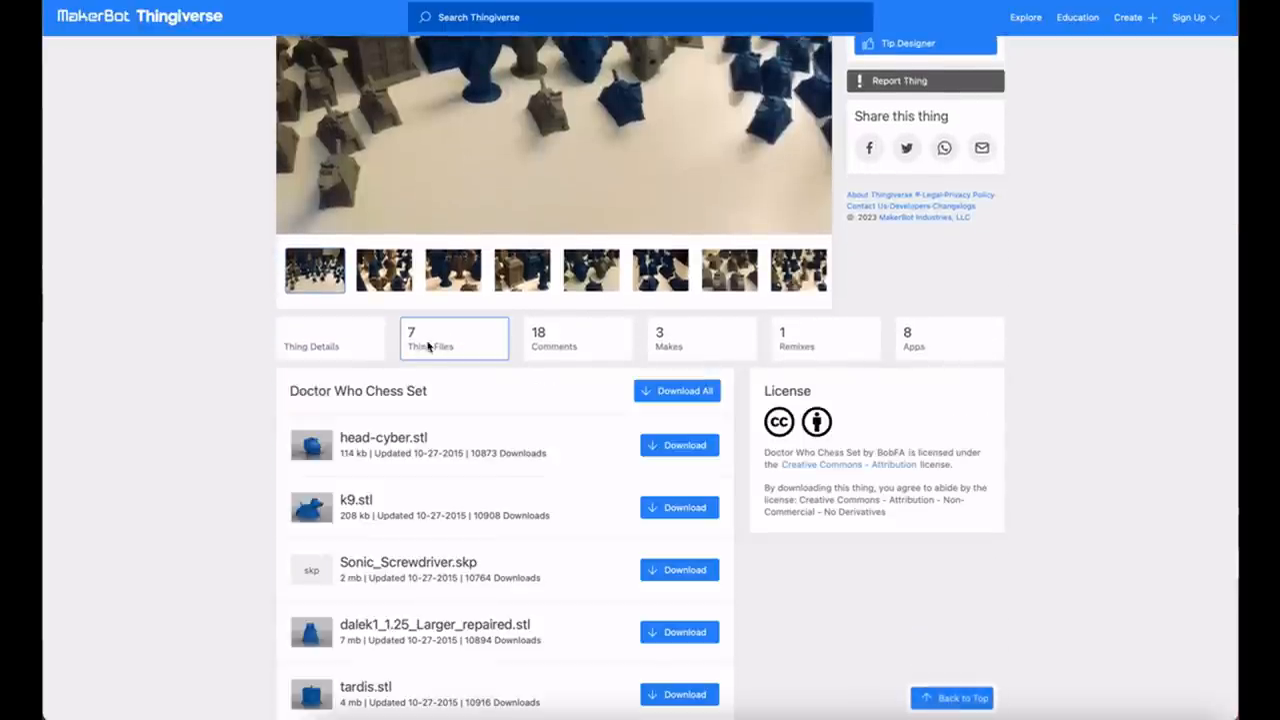
pyautogui.scroll(-3)
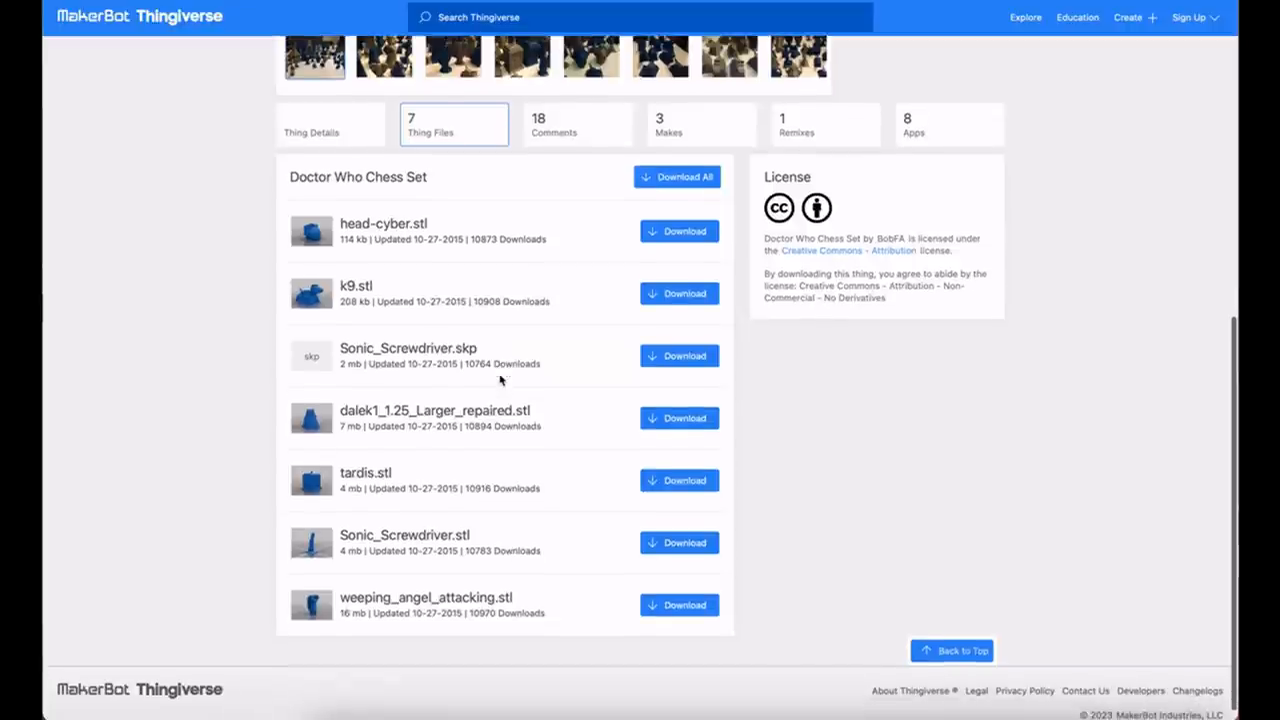
pyautogui.moveTo(400, 502)
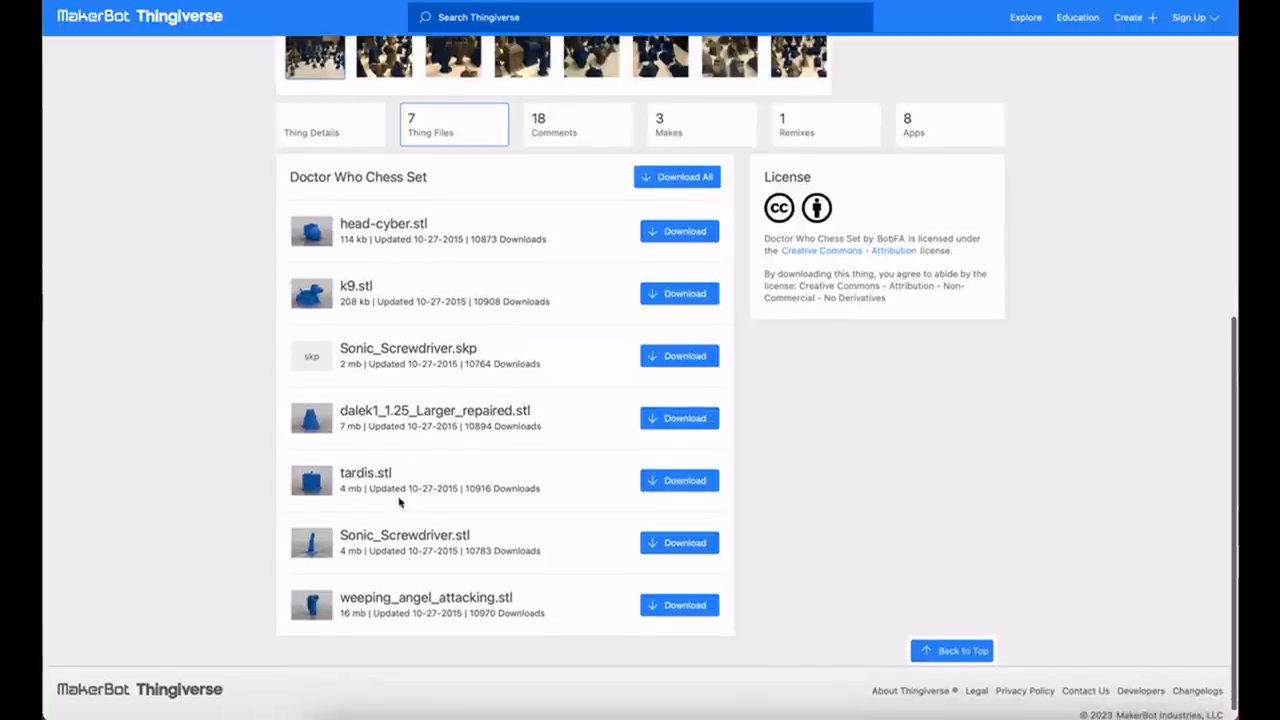
pyautogui.moveTo(565, 260)
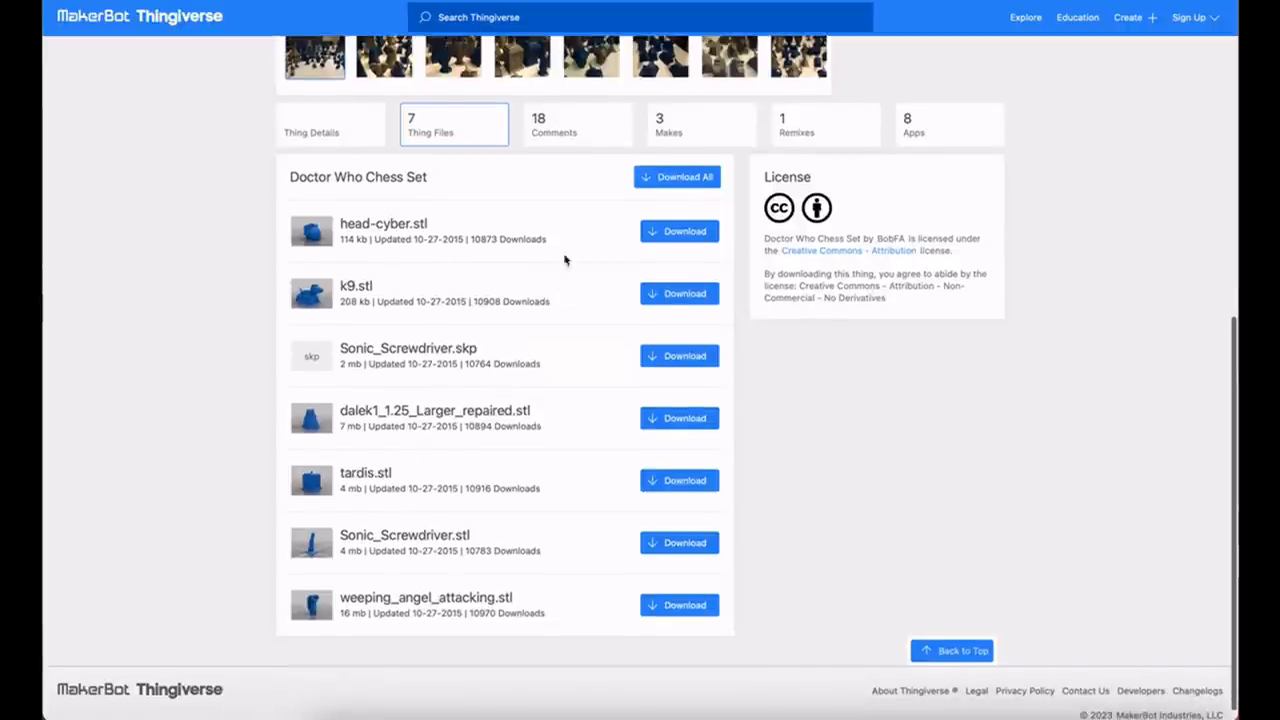
pyautogui.moveTo(676, 177)
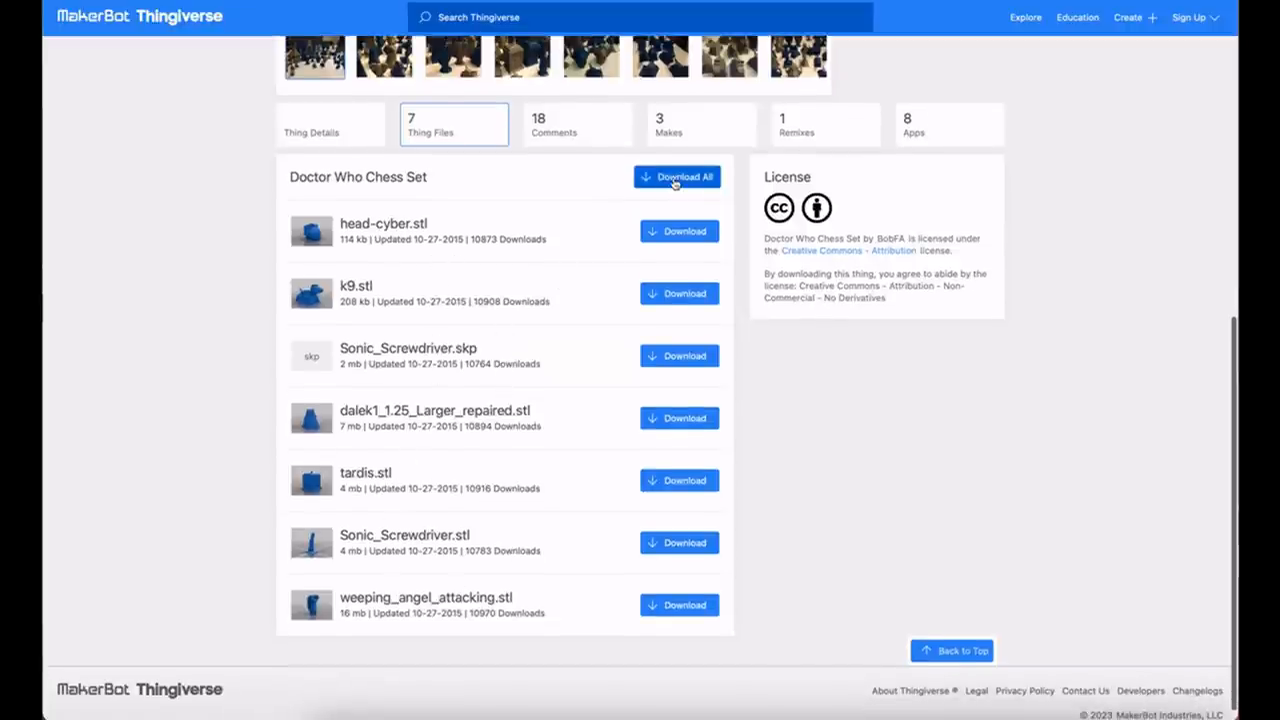
pyautogui.click(677, 177)
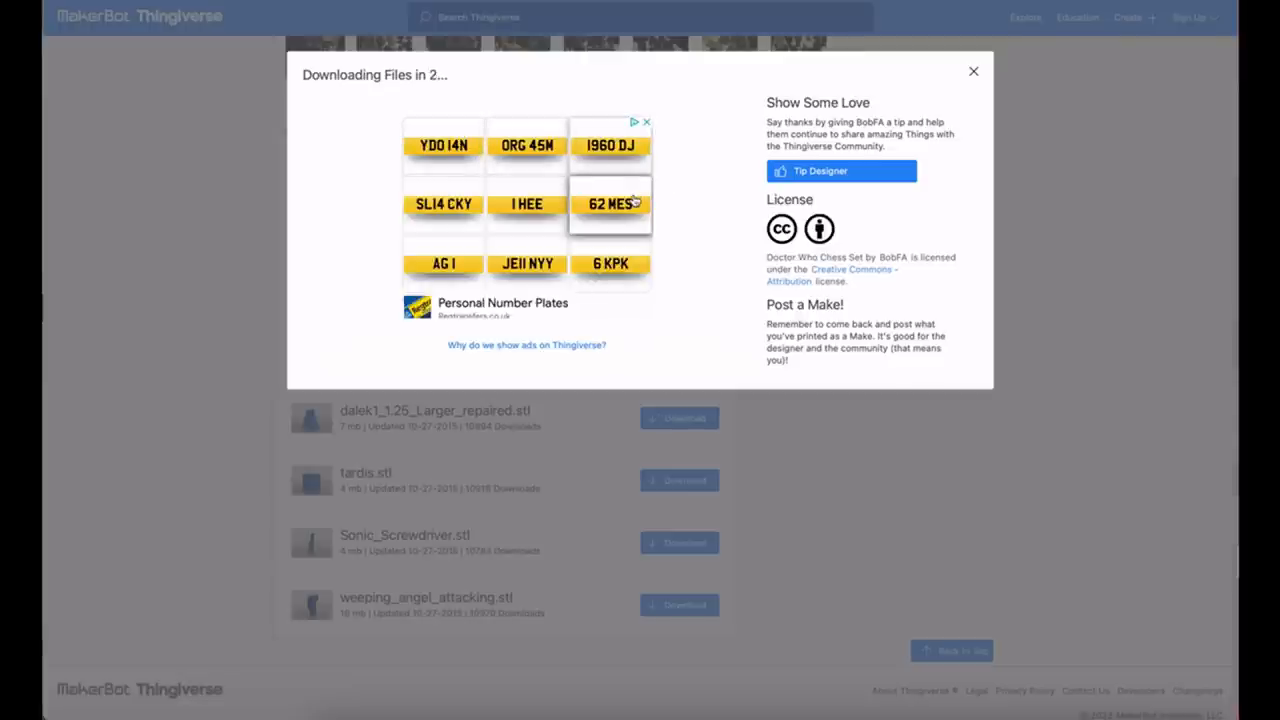
pyautogui.moveTo(872, 275)
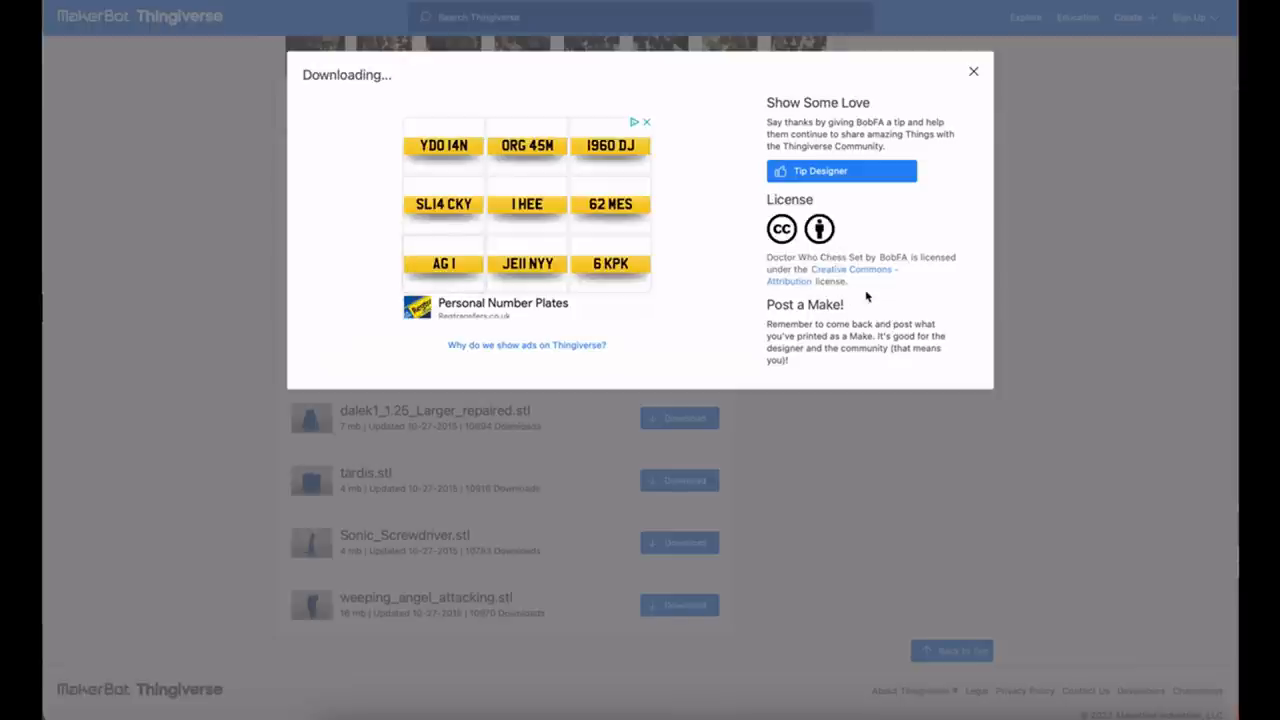
pyautogui.moveTo(803, 300)
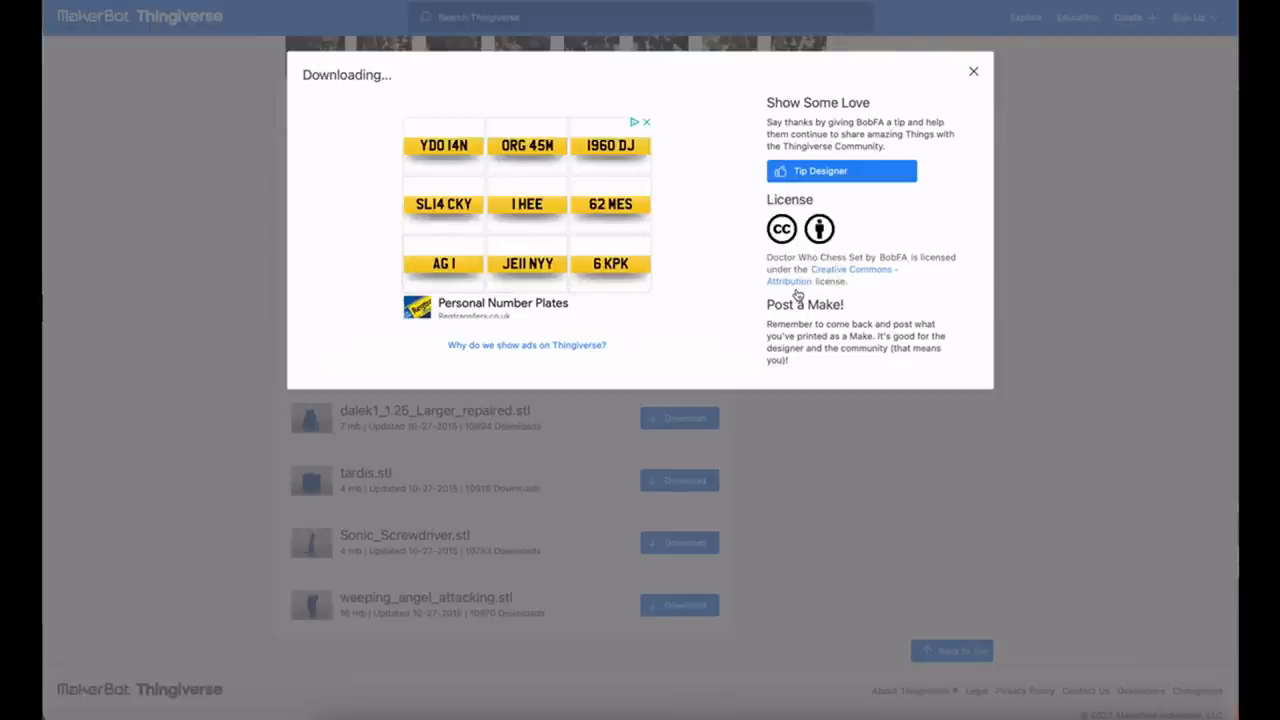
# Dismiss the Downloading notice and switch to Elegoo Cura's empty Neptune 3 Max plate.
pyautogui.click(973, 71)
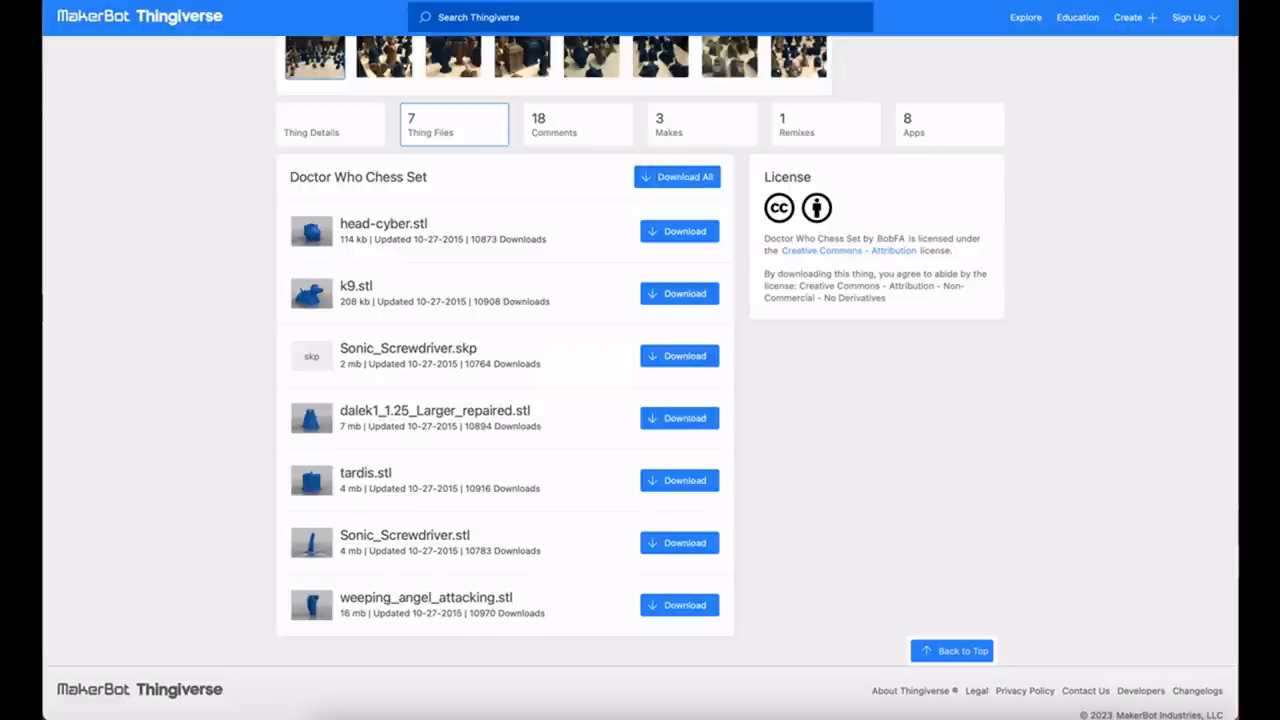
pyautogui.click(677, 176)
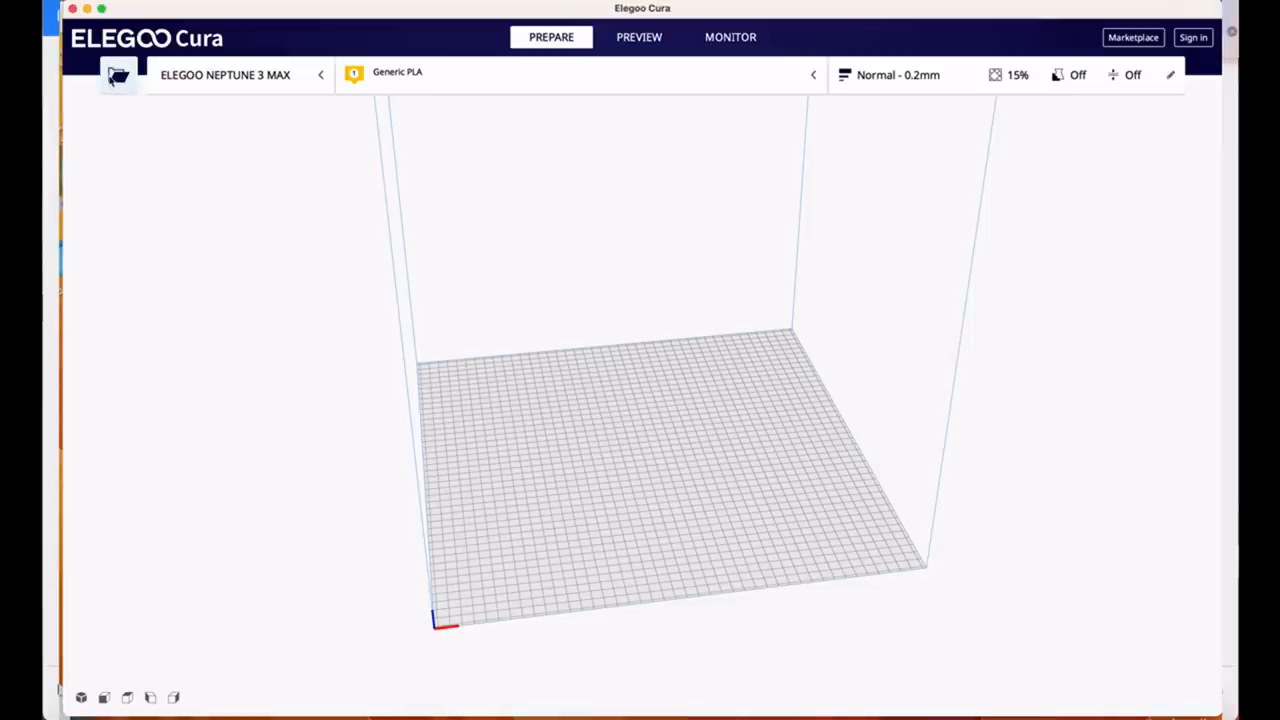
# Open the scaled chess piece .stl files, including the Dalek, onto the build plate.
pyautogui.click(117, 75)
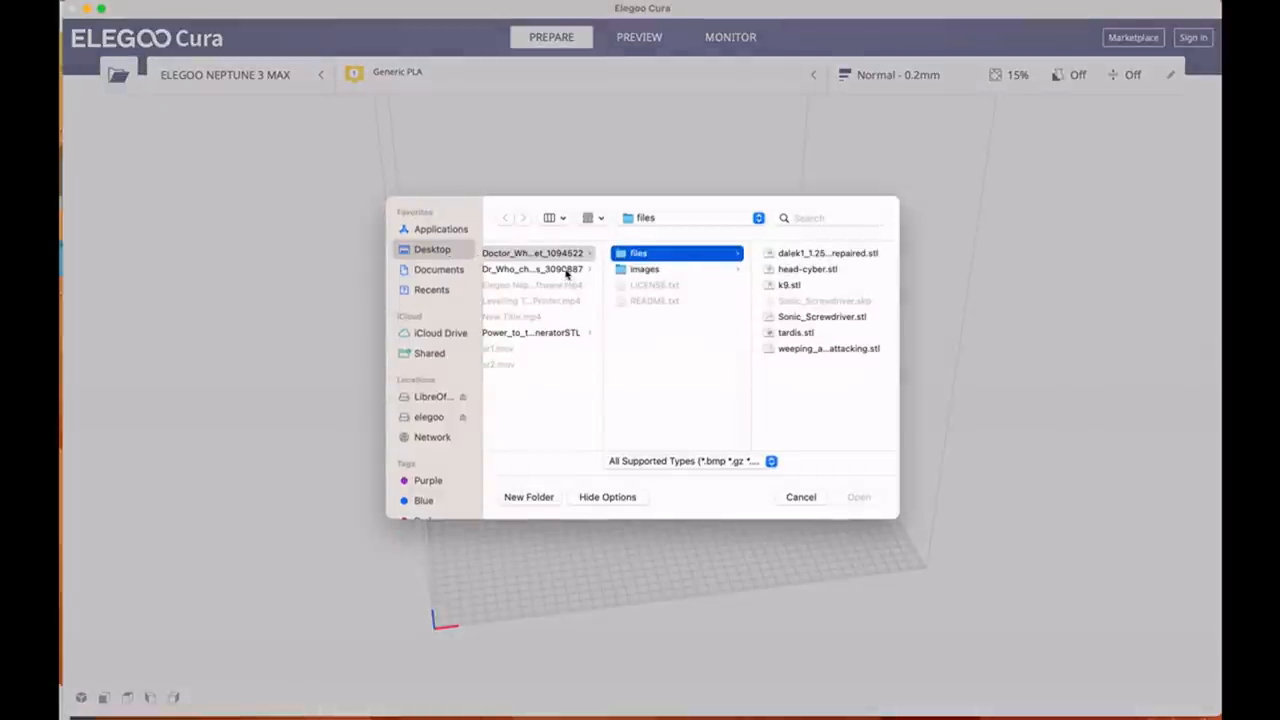
pyautogui.click(537, 269)
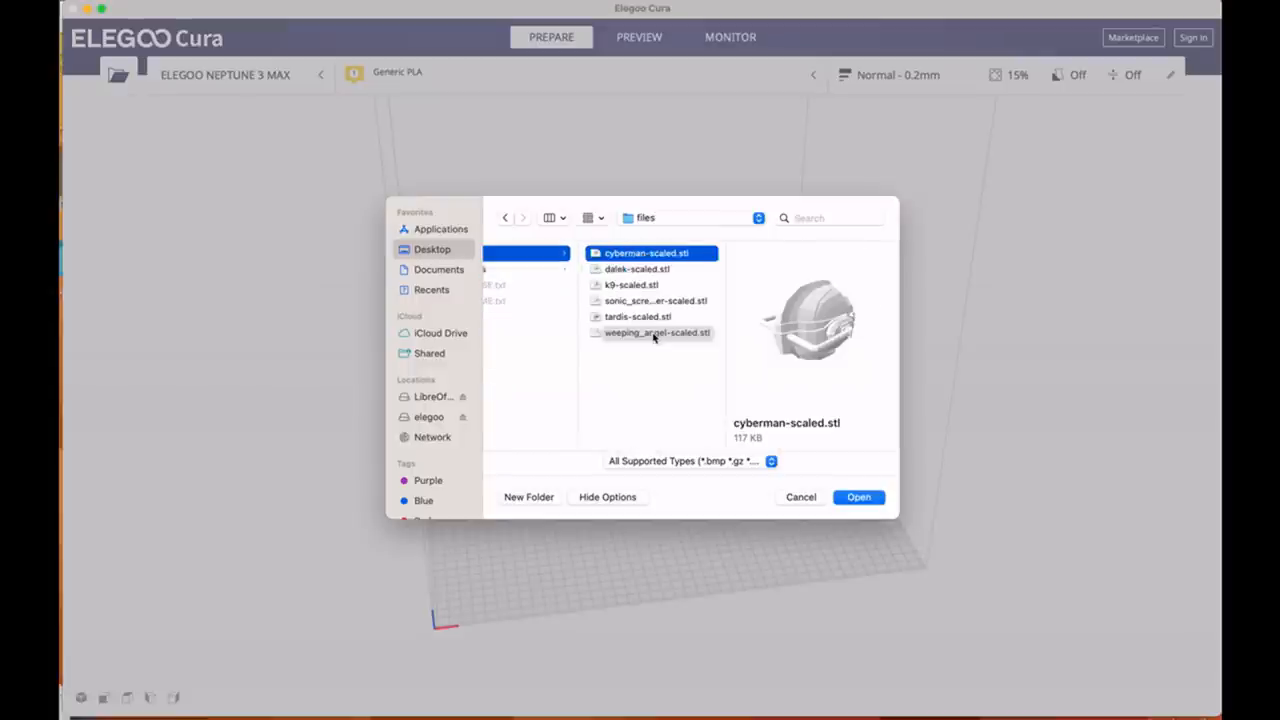
pyautogui.click(652, 333)
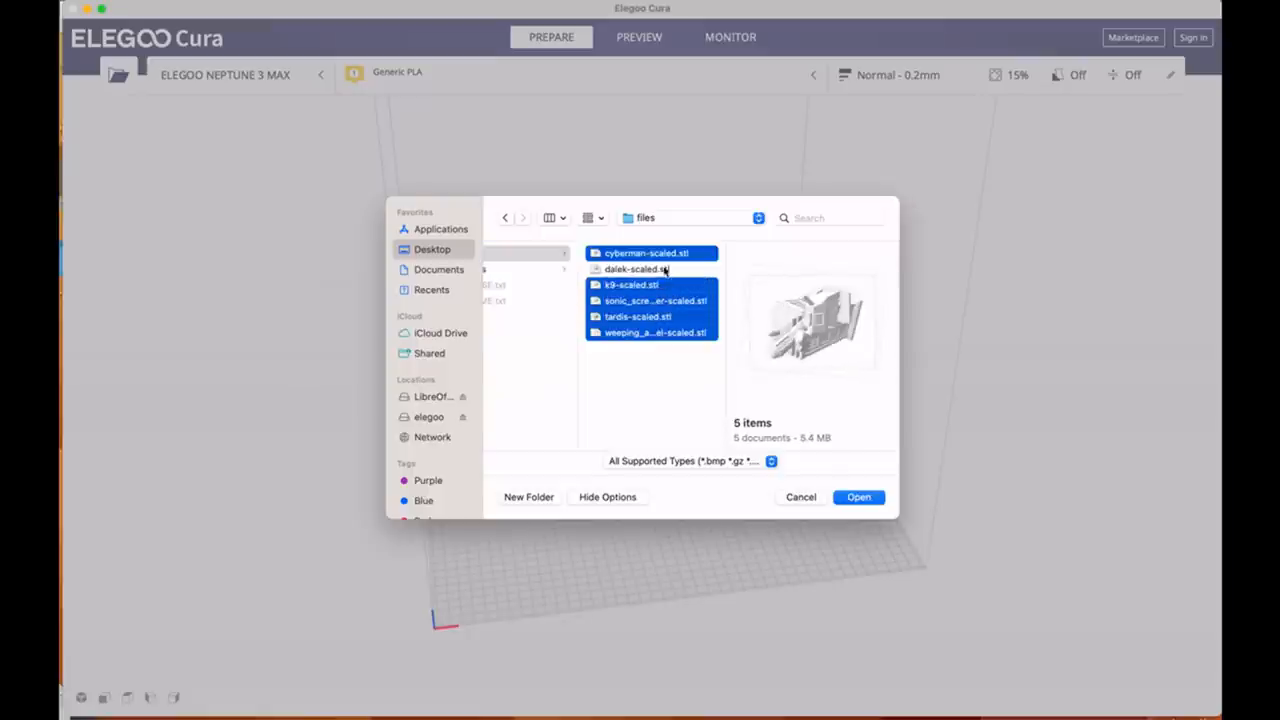
pyautogui.click(859, 497)
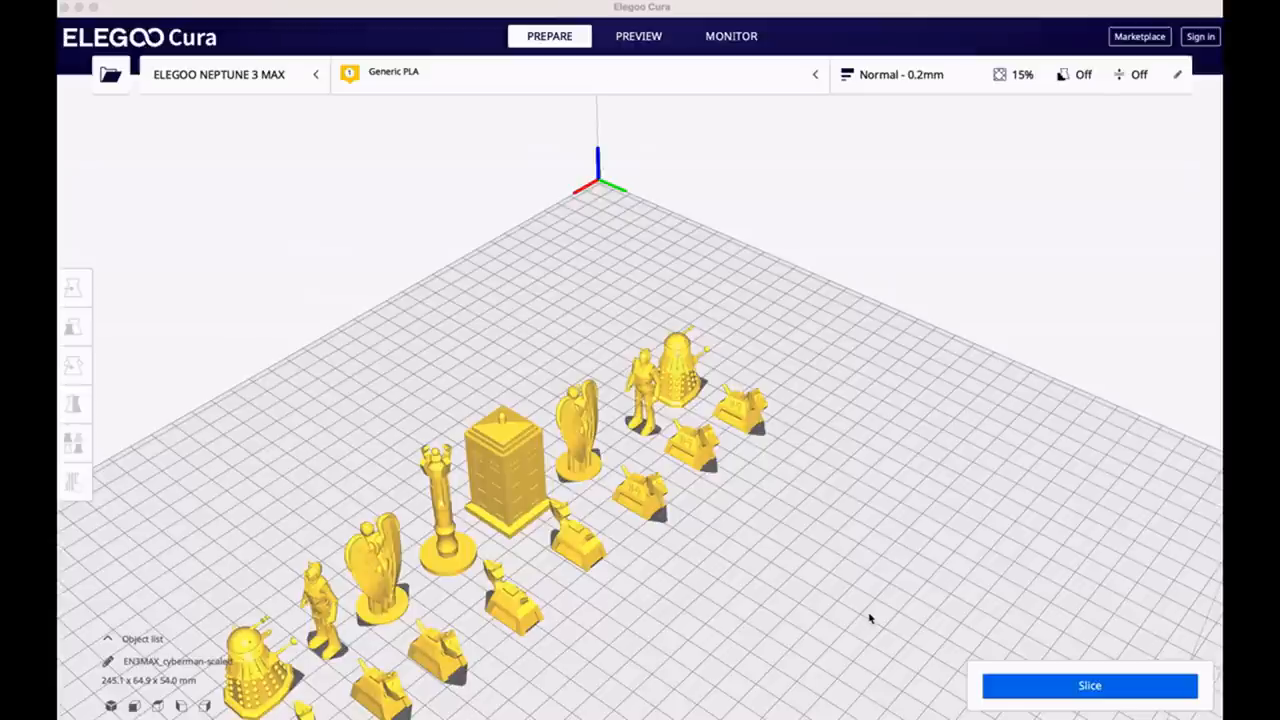
pyautogui.moveTo(868, 619)
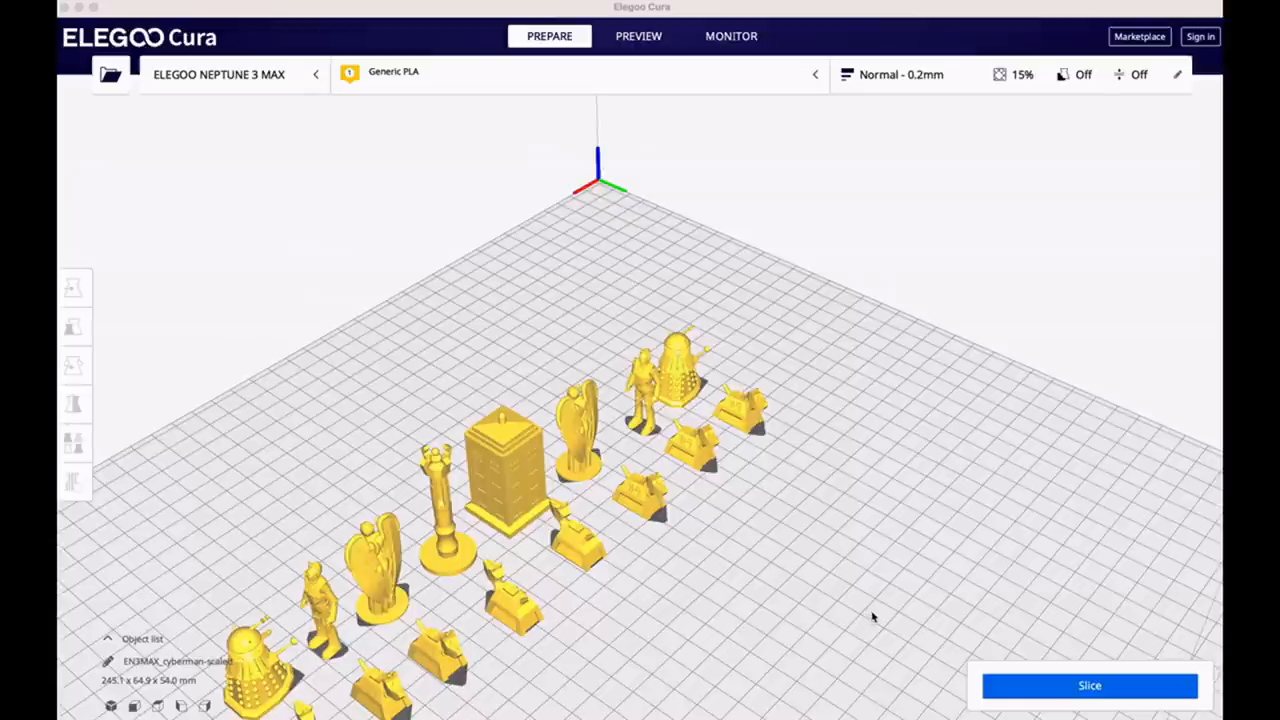
pyautogui.moveTo(898, 604)
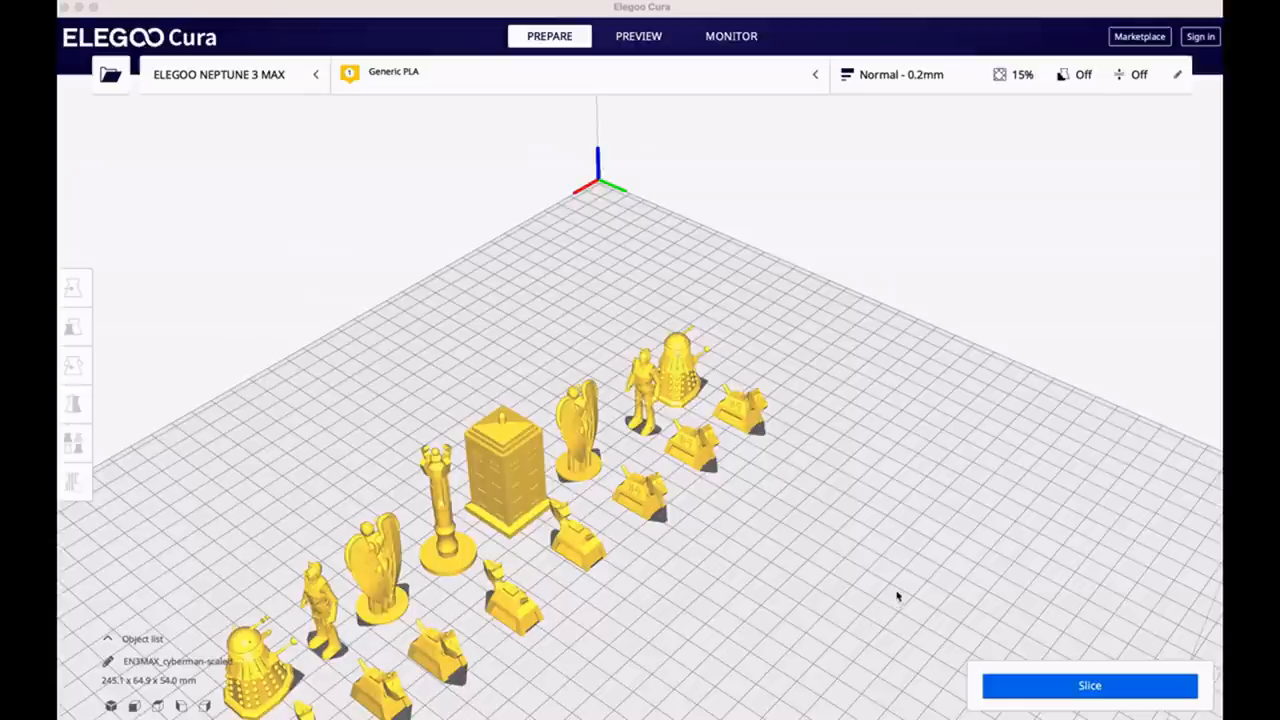
pyautogui.moveTo(768, 427)
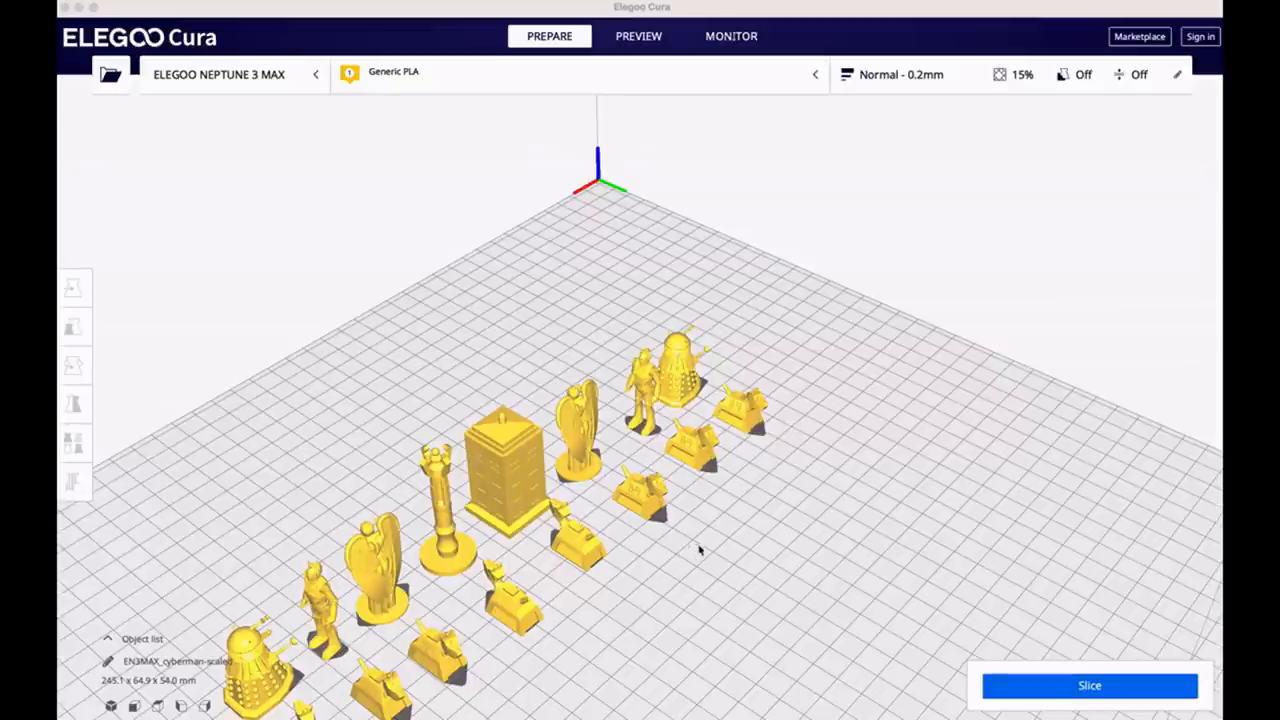
pyautogui.moveTo(540, 444)
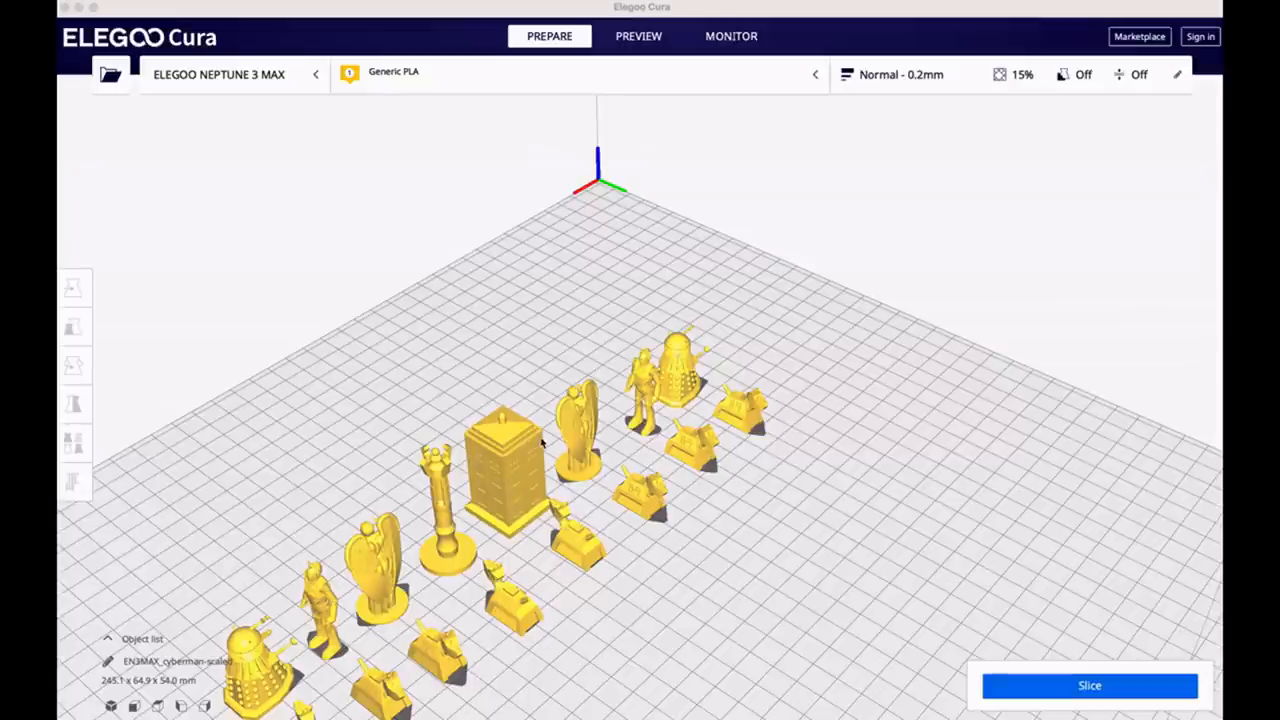
pyautogui.moveTo(602, 457)
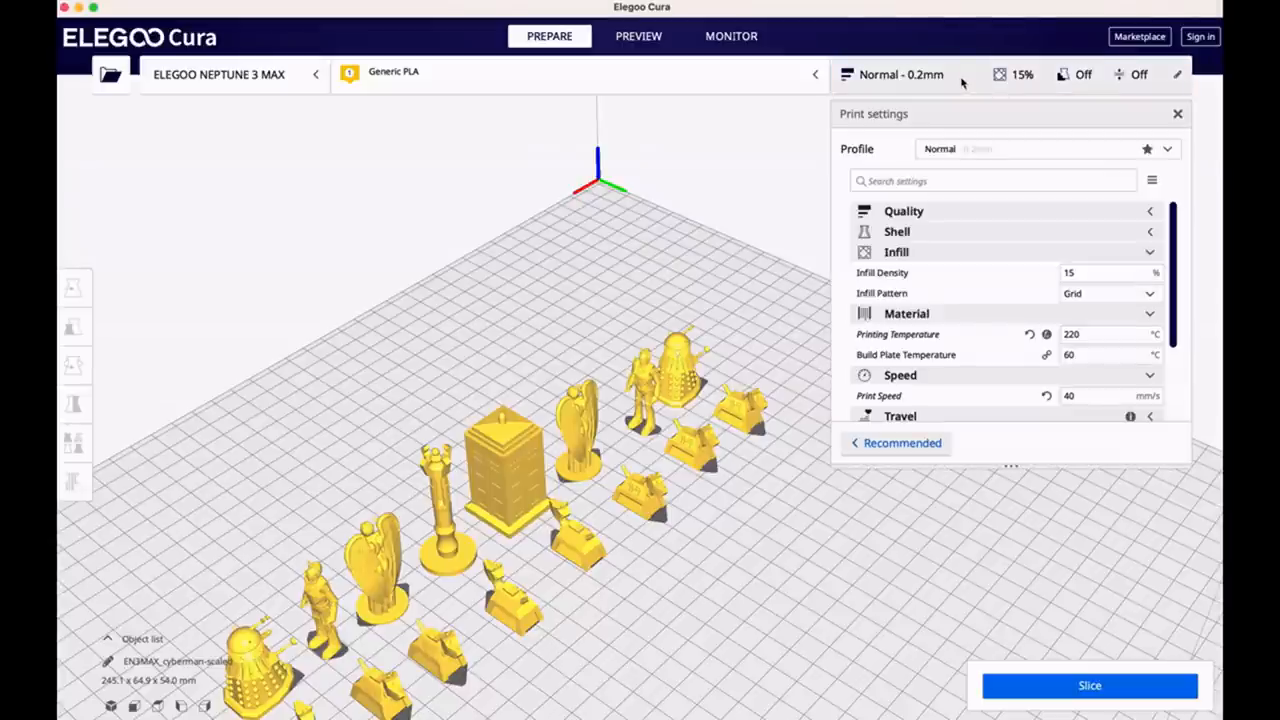
pyautogui.moveTo(1042, 235)
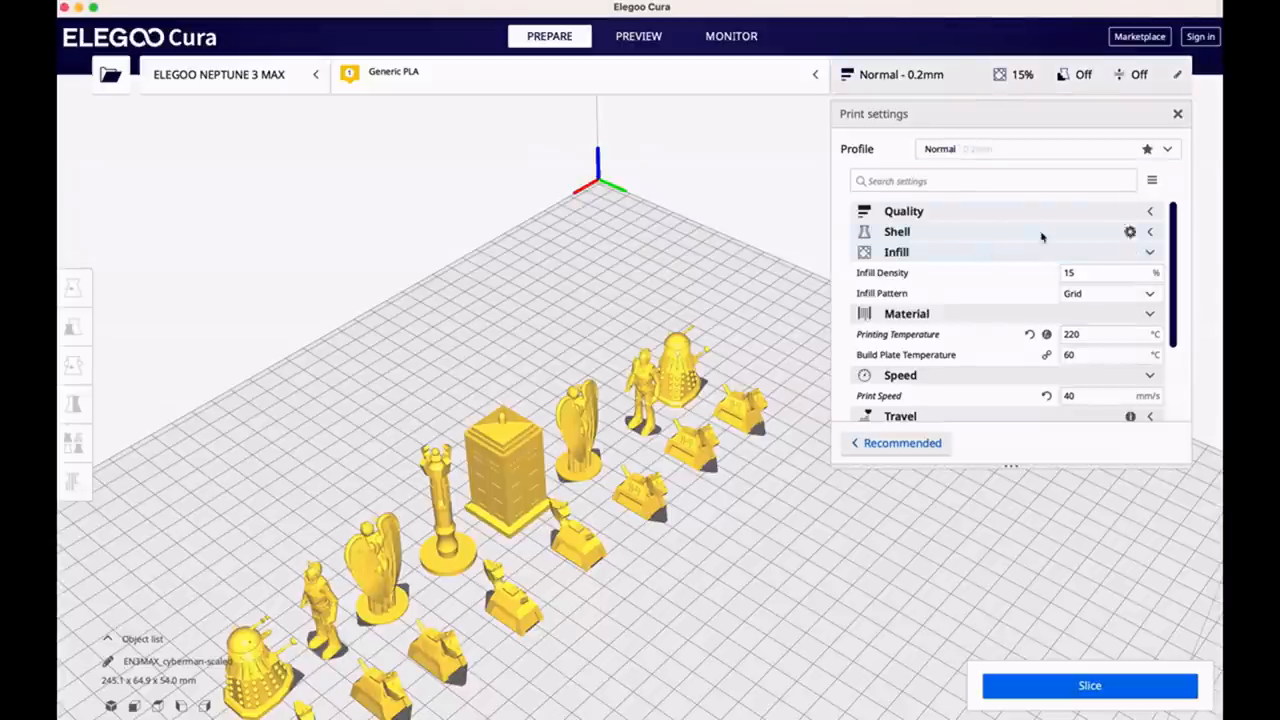
# Review settings: 0.2 mm layer height, 15% grid infill, 40 mm/s speed, no adhesion.
pyautogui.click(1150, 211)
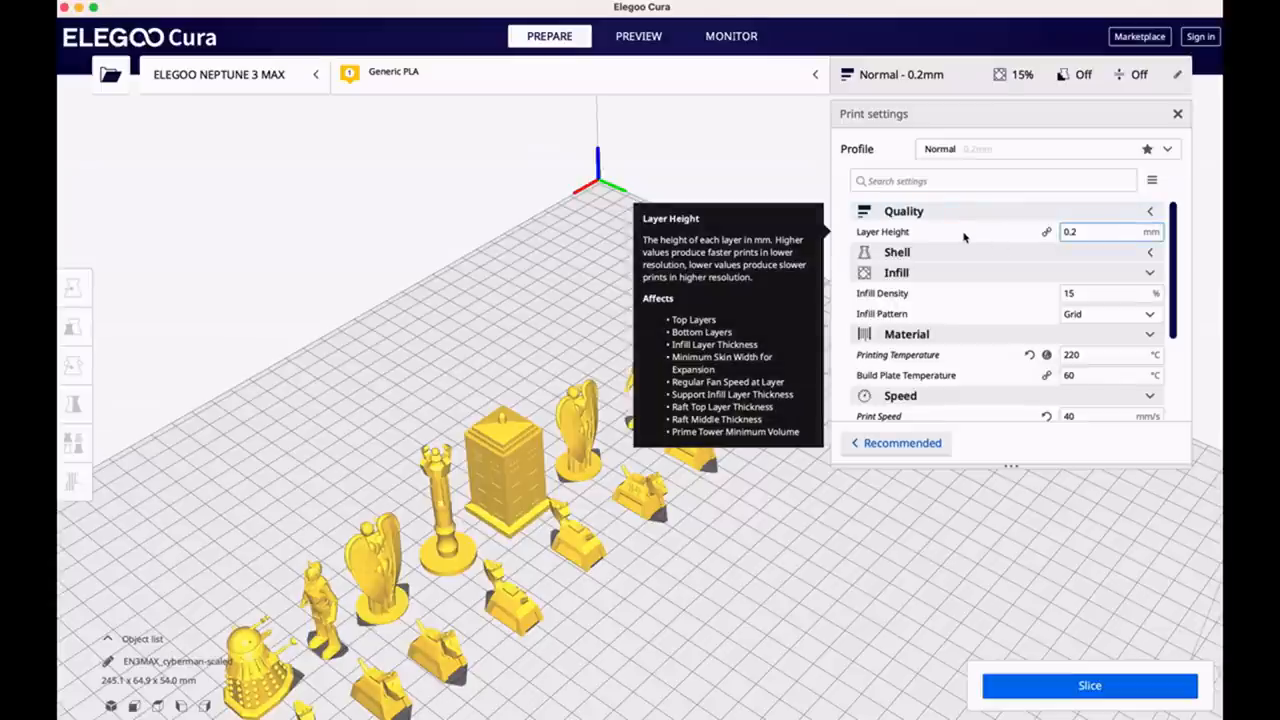
pyautogui.moveTo(912, 258)
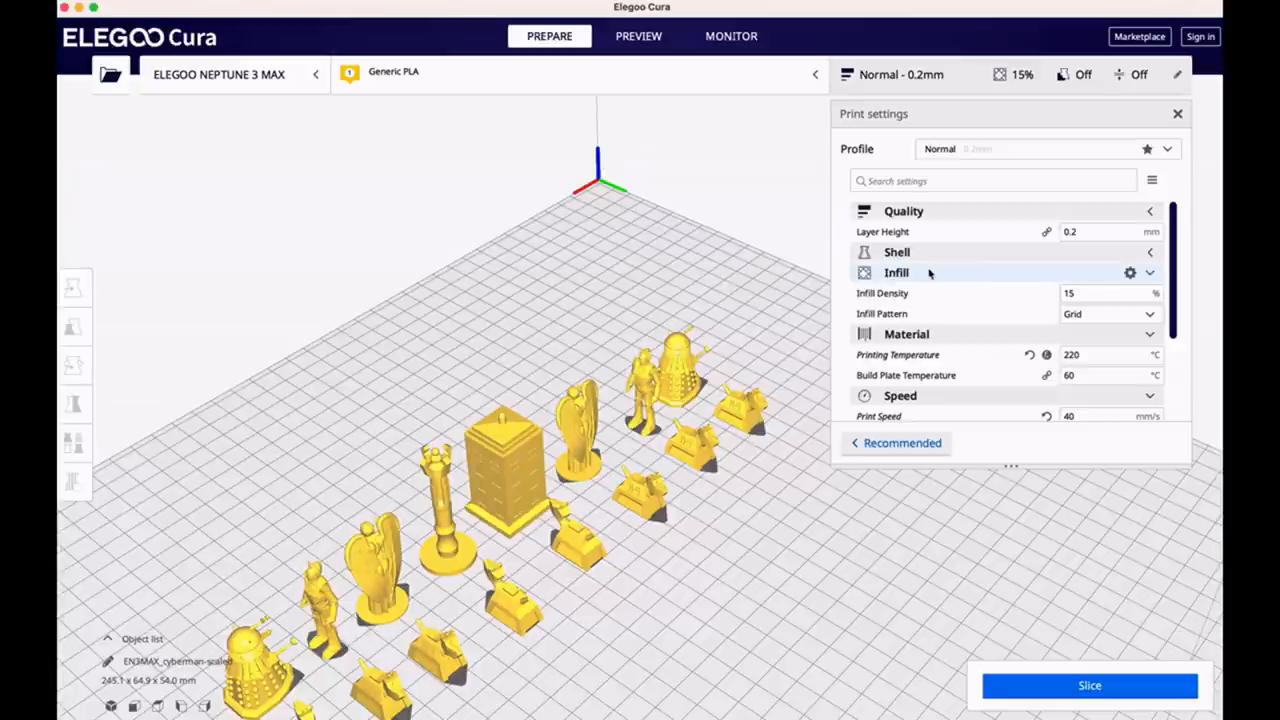
pyautogui.scroll(-3)
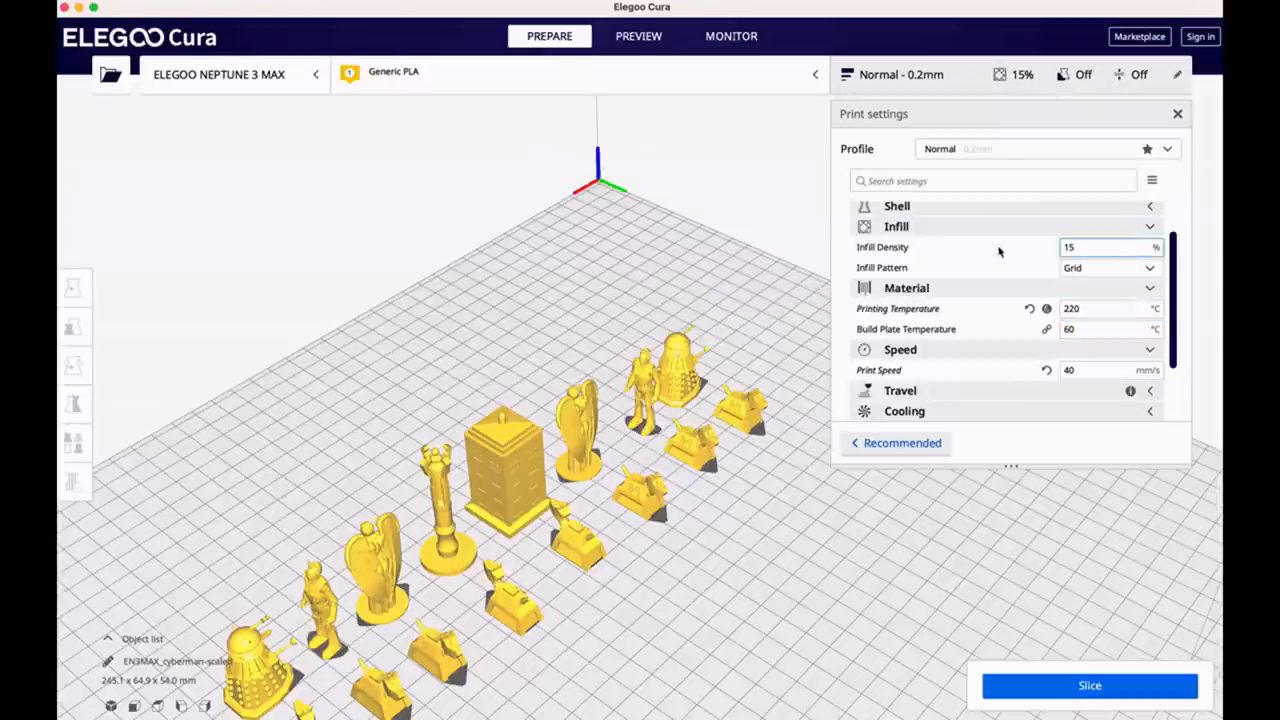
pyautogui.moveTo(939, 250)
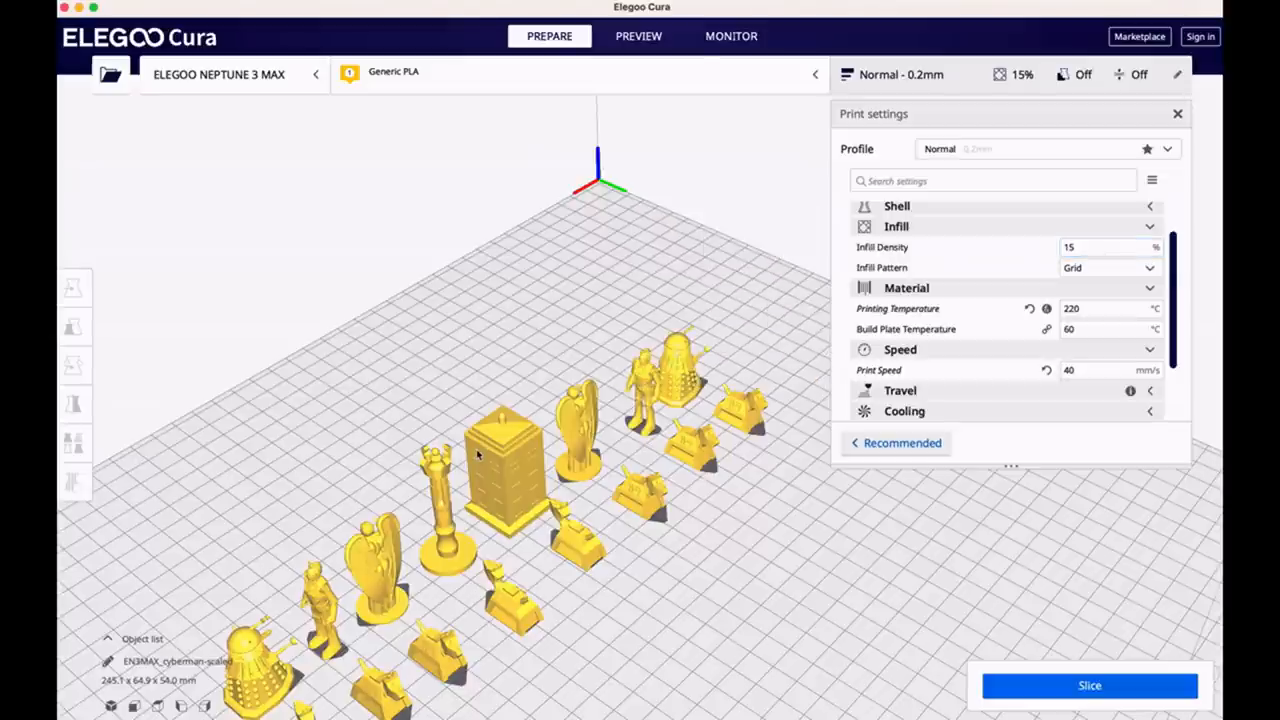
pyautogui.moveTo(1093, 247)
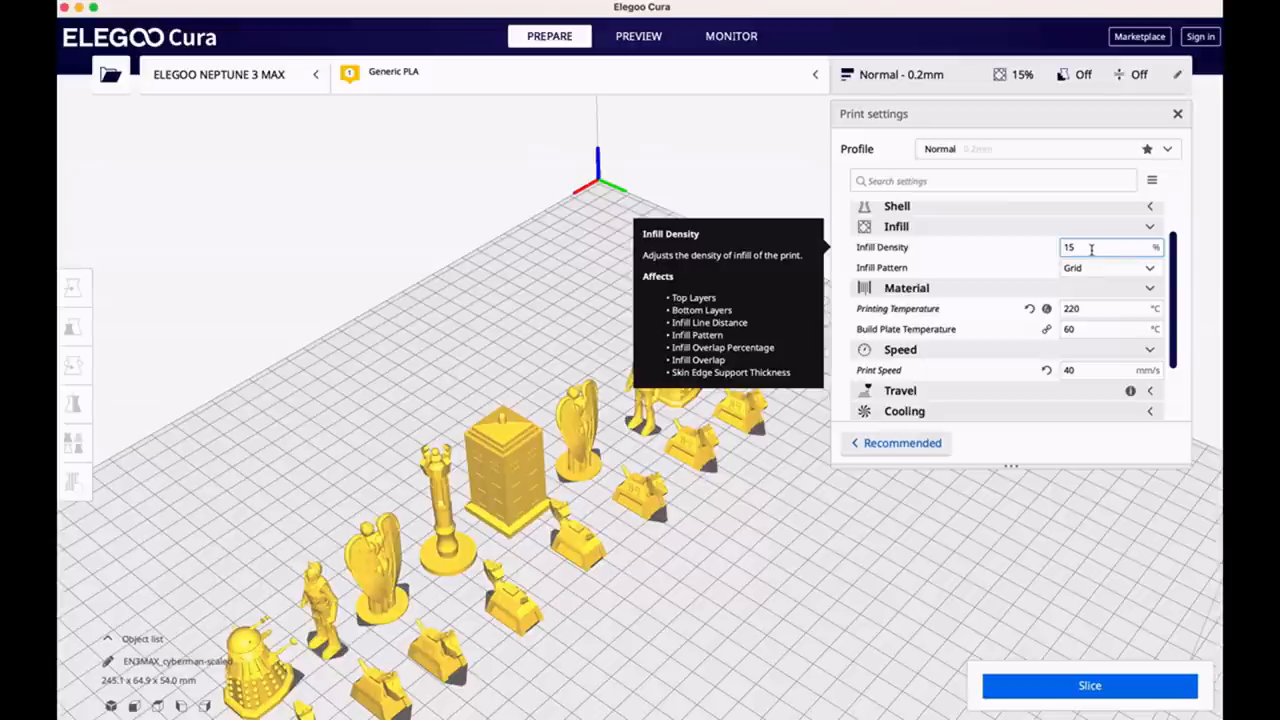
pyautogui.moveTo(974, 357)
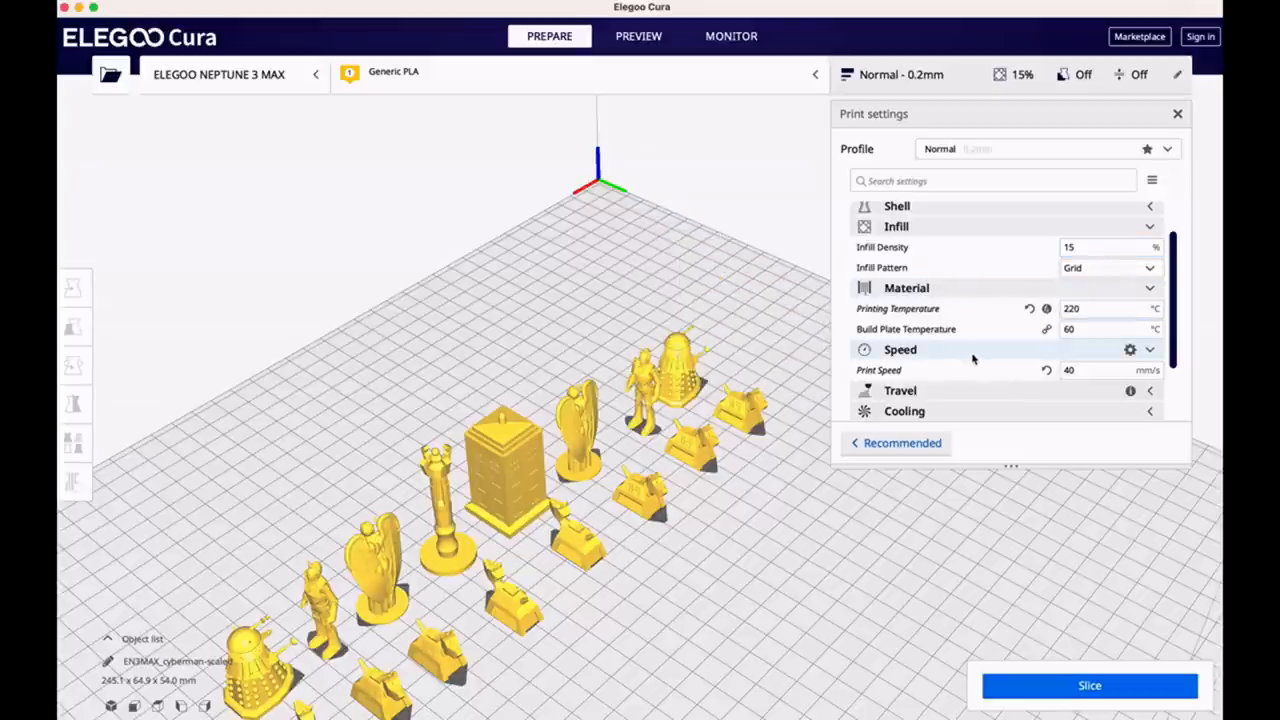
pyautogui.scroll(-3)
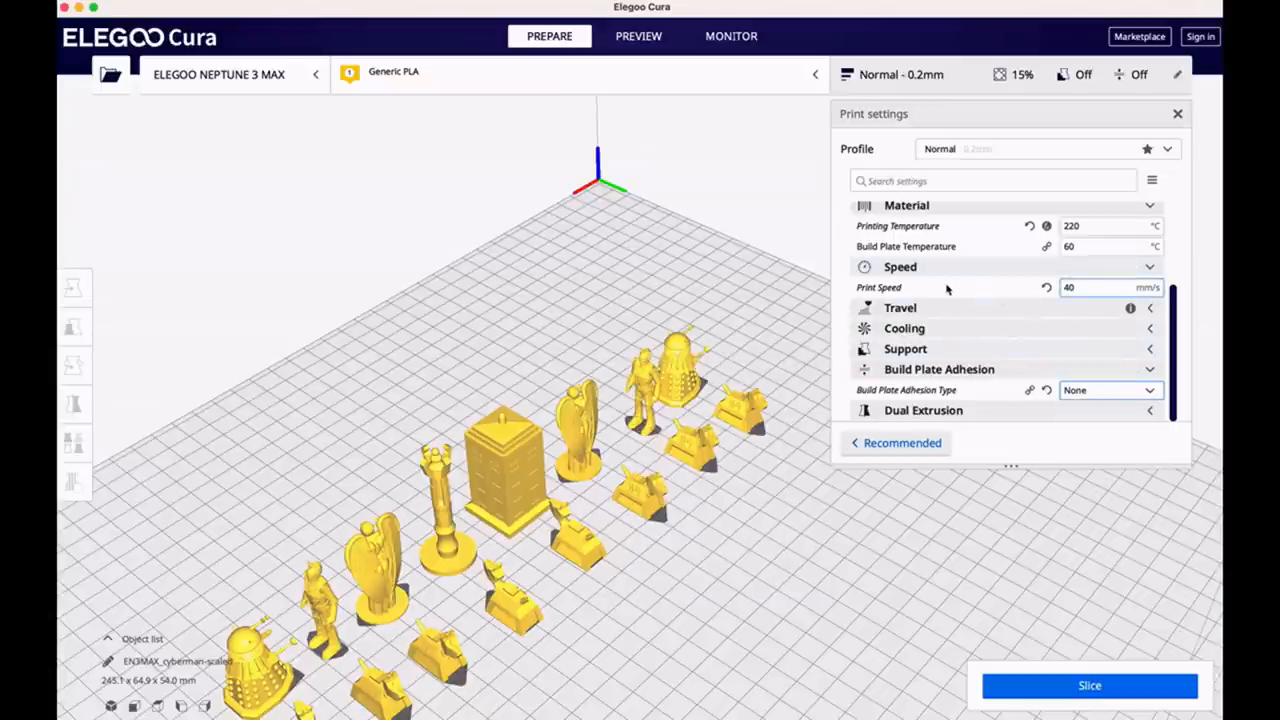
pyautogui.moveTo(936, 295)
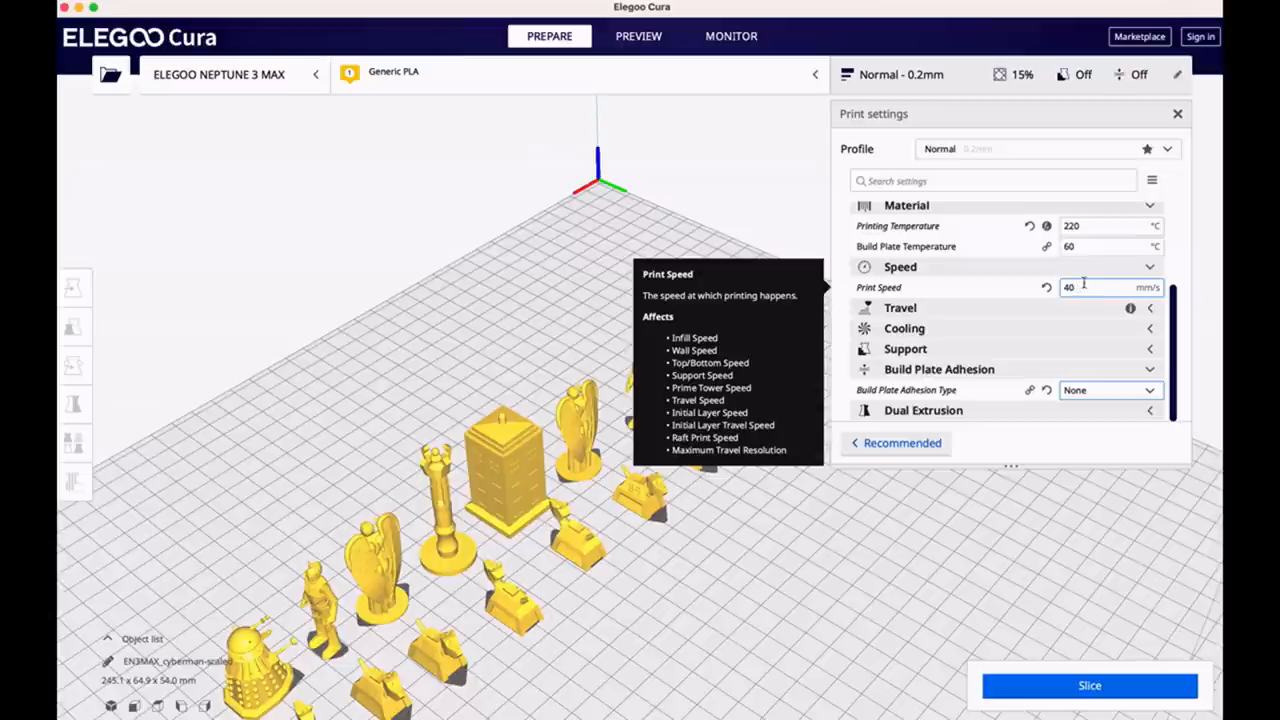
pyautogui.moveTo(973, 290)
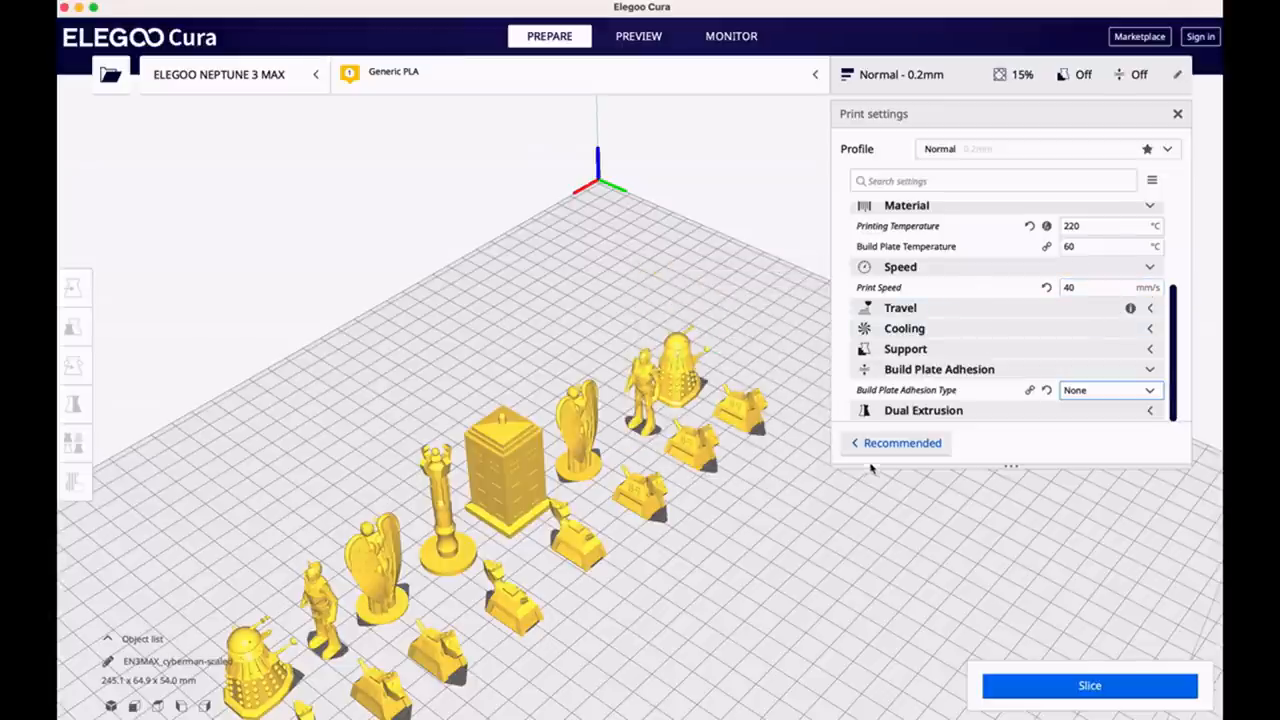
pyautogui.moveTo(912, 454)
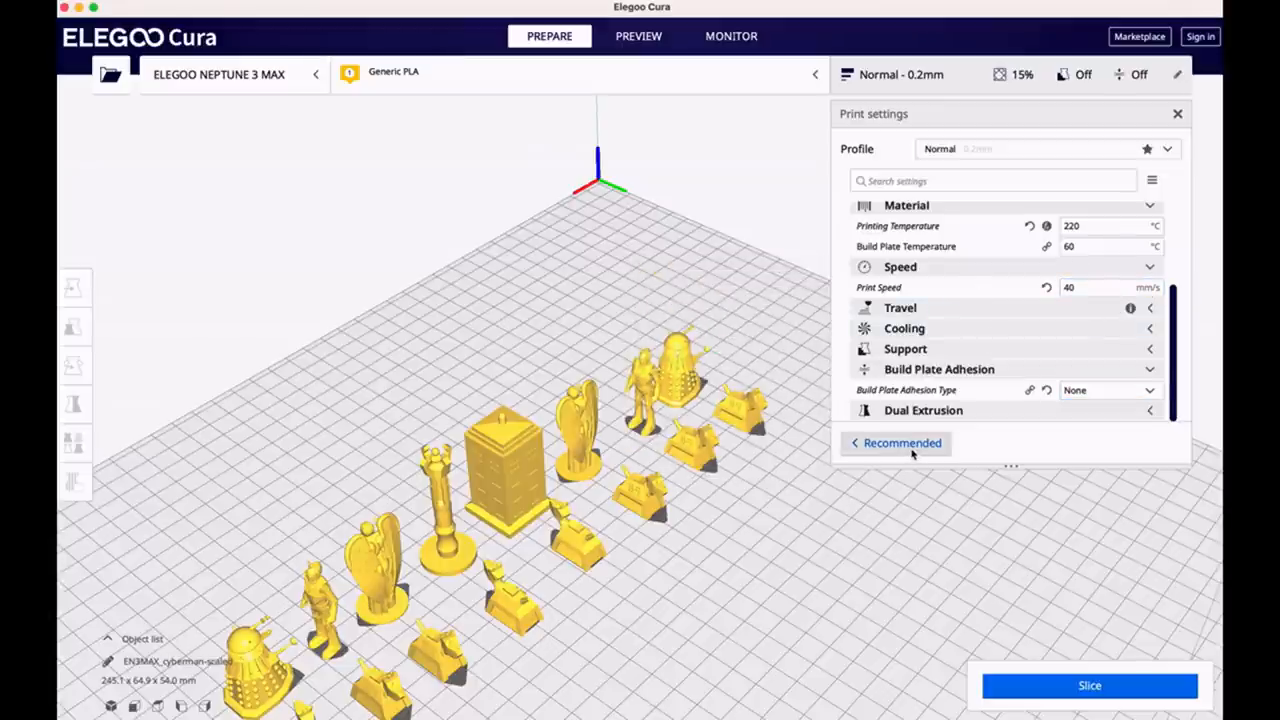
# Close the print settings panel and slice, giving a 6 h 30 min, 37 g estimate.
pyautogui.click(1176, 113)
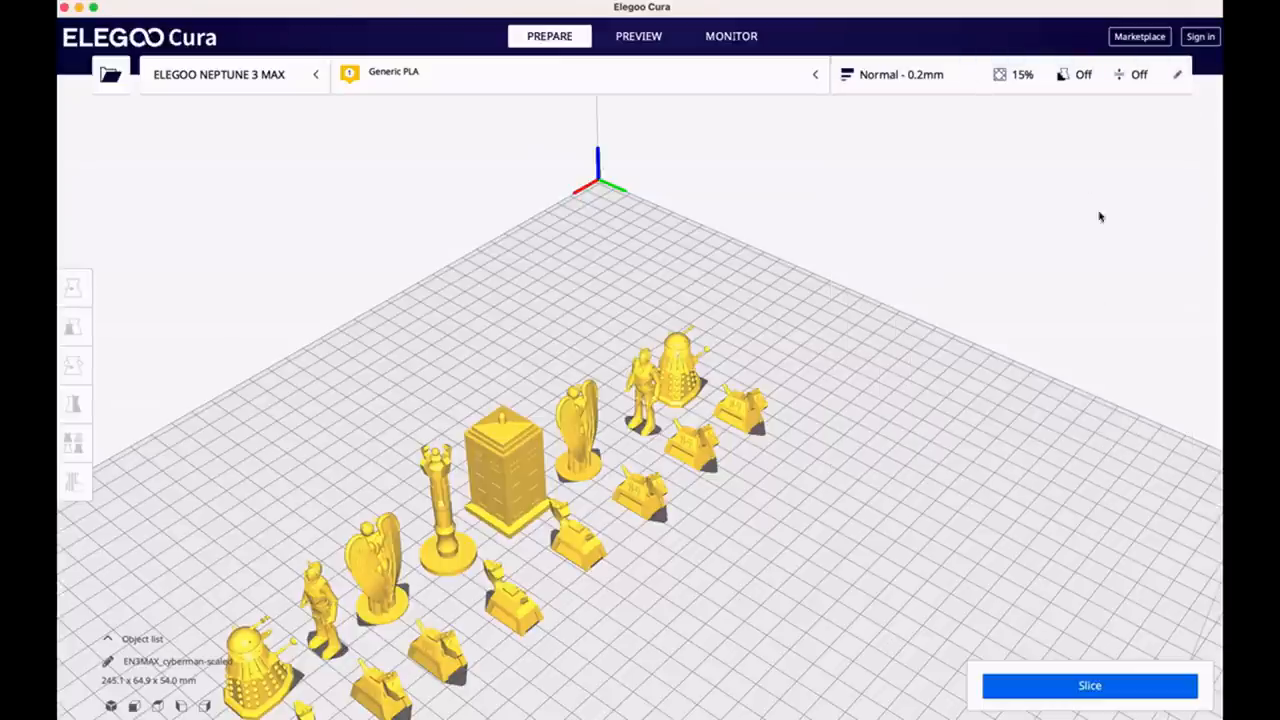
pyautogui.moveTo(1070, 698)
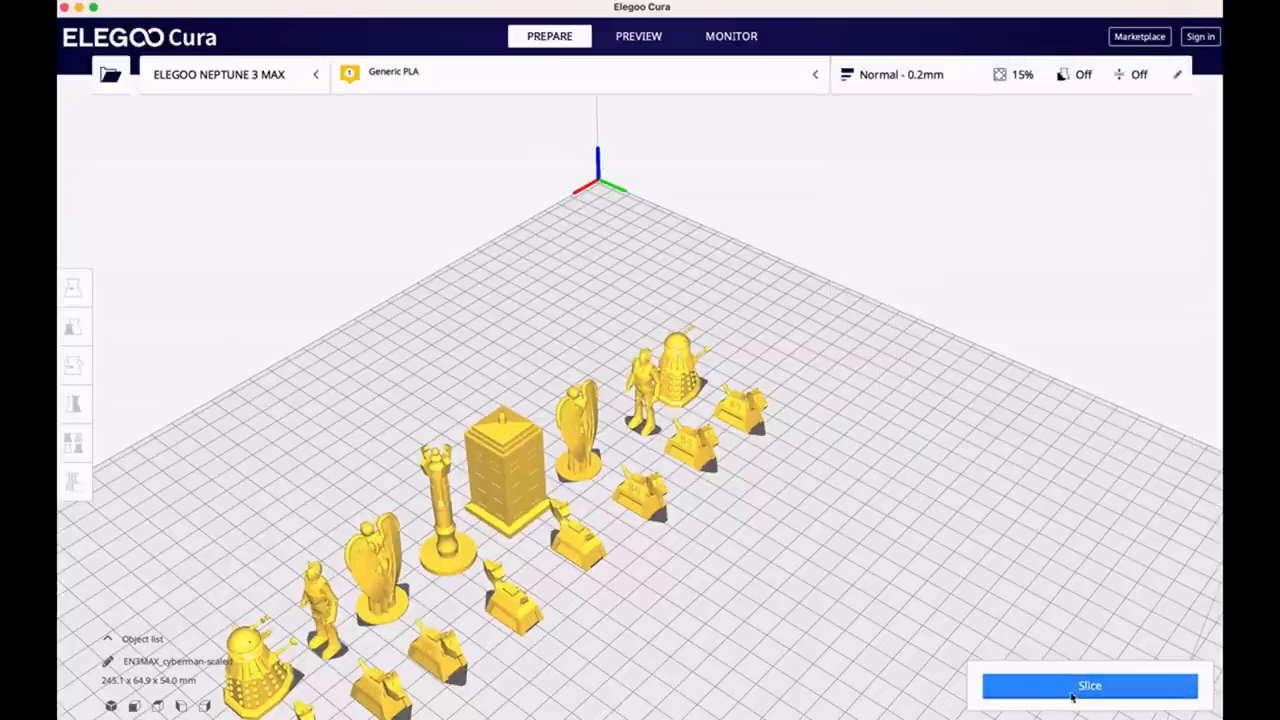
pyautogui.moveTo(1091, 689)
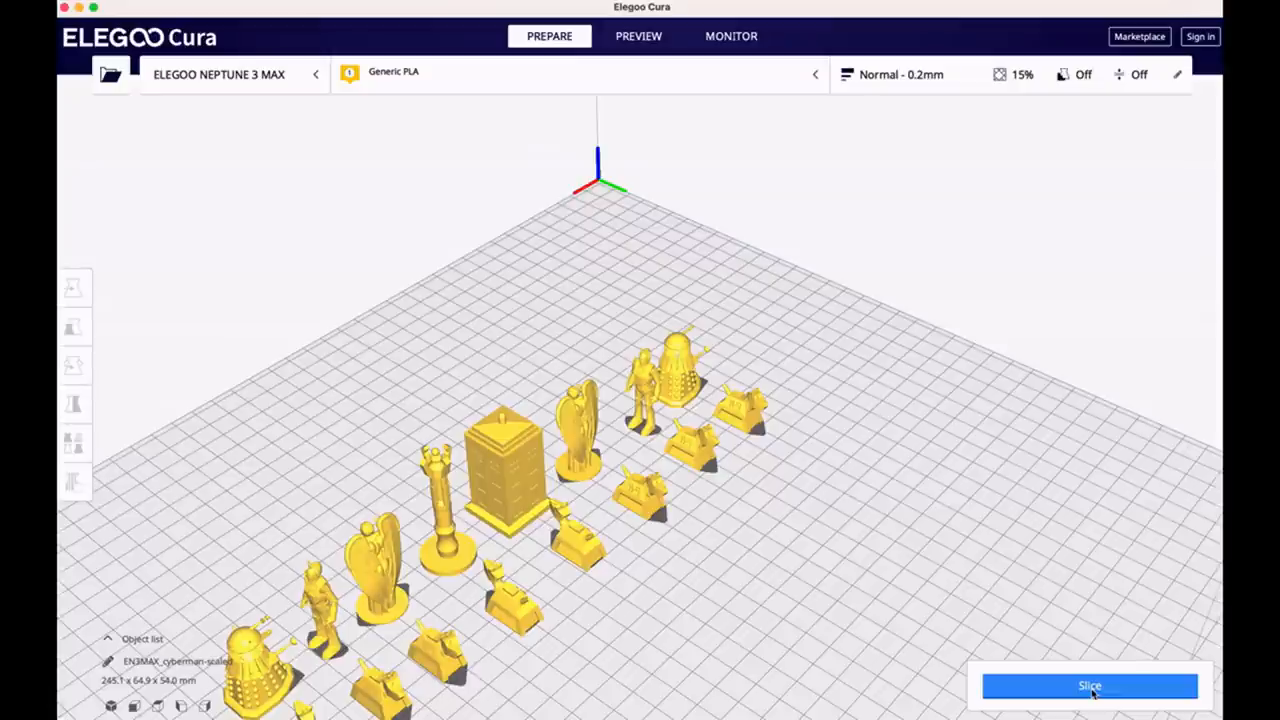
pyautogui.click(1087, 684)
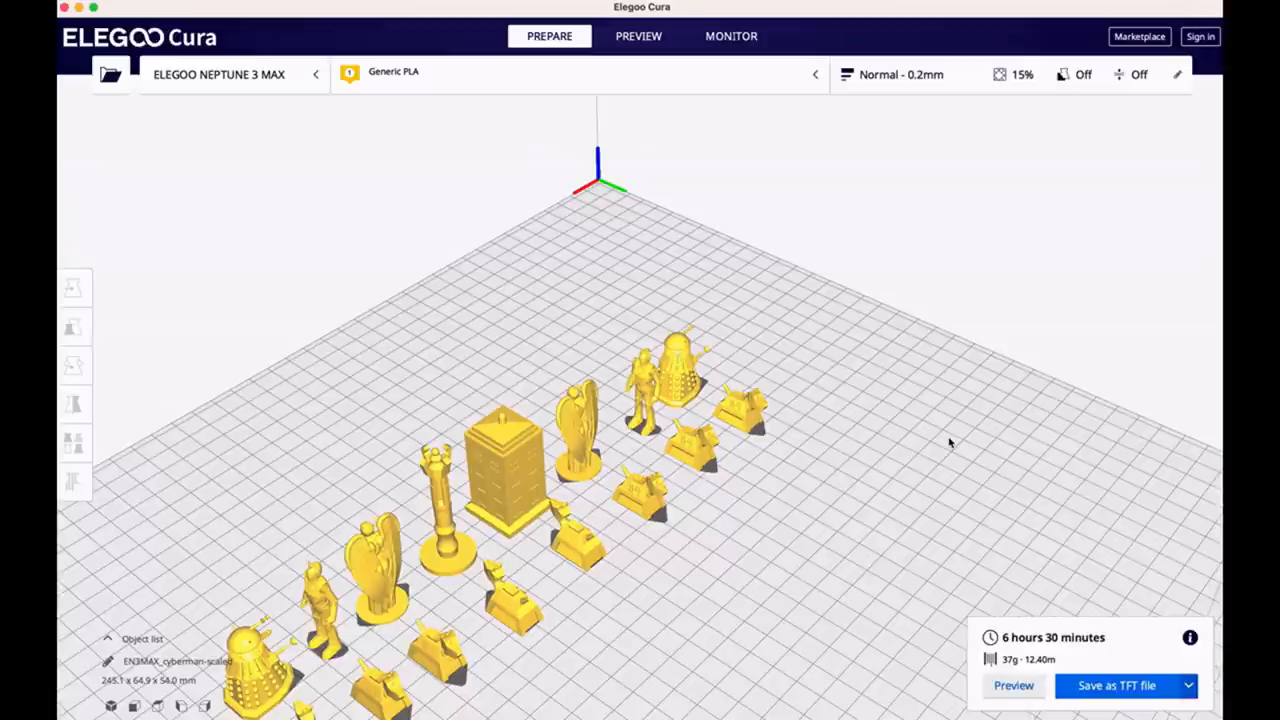
pyautogui.moveTo(1010, 648)
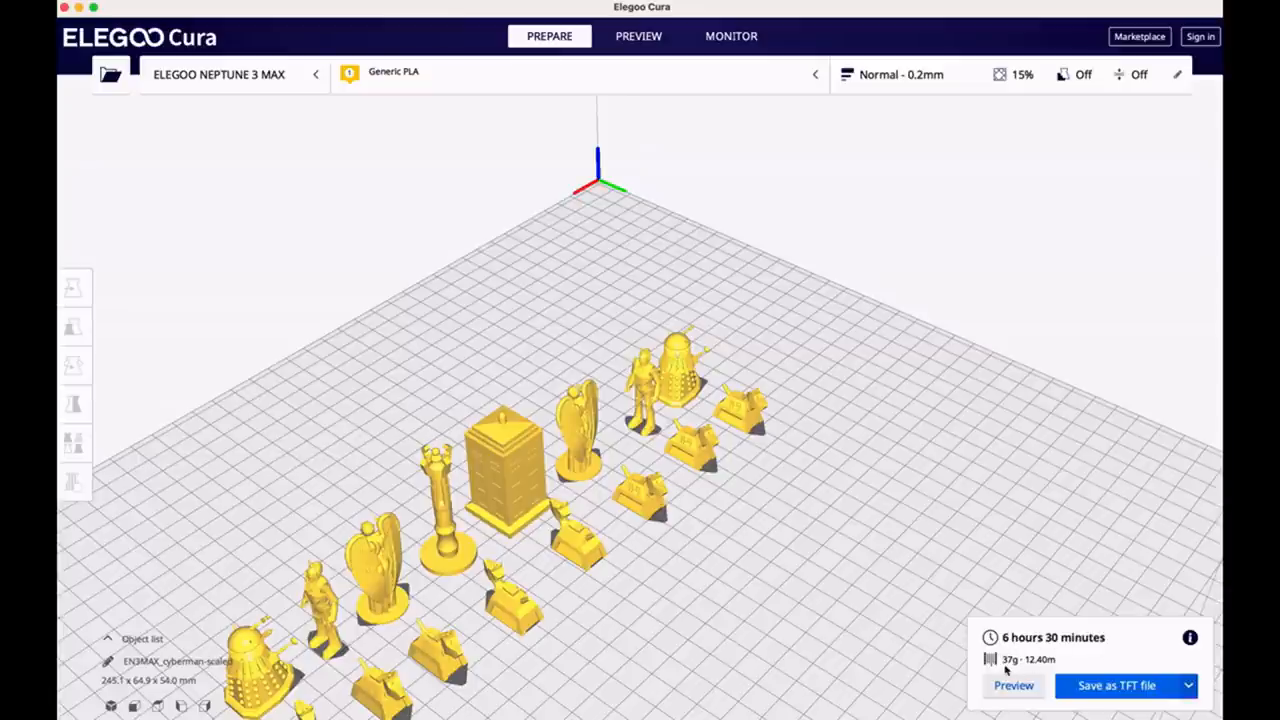
pyautogui.moveTo(1052, 650)
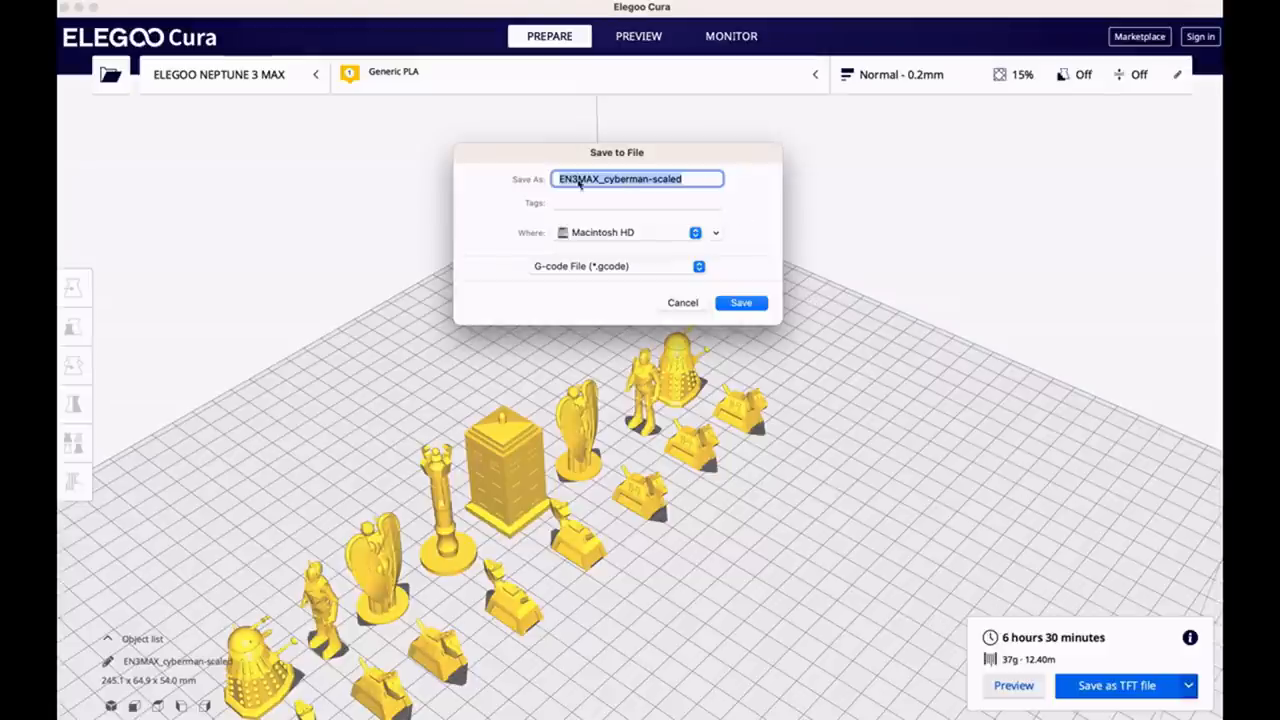
pyautogui.moveTo(638, 285)
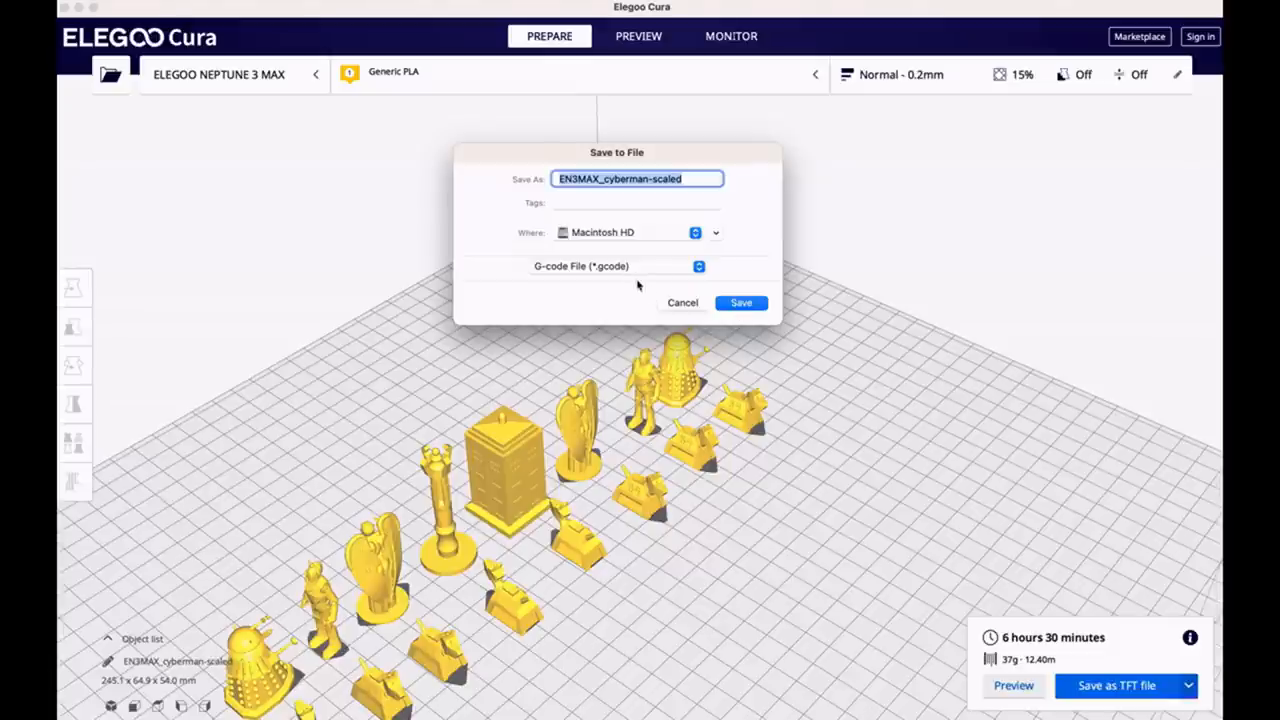